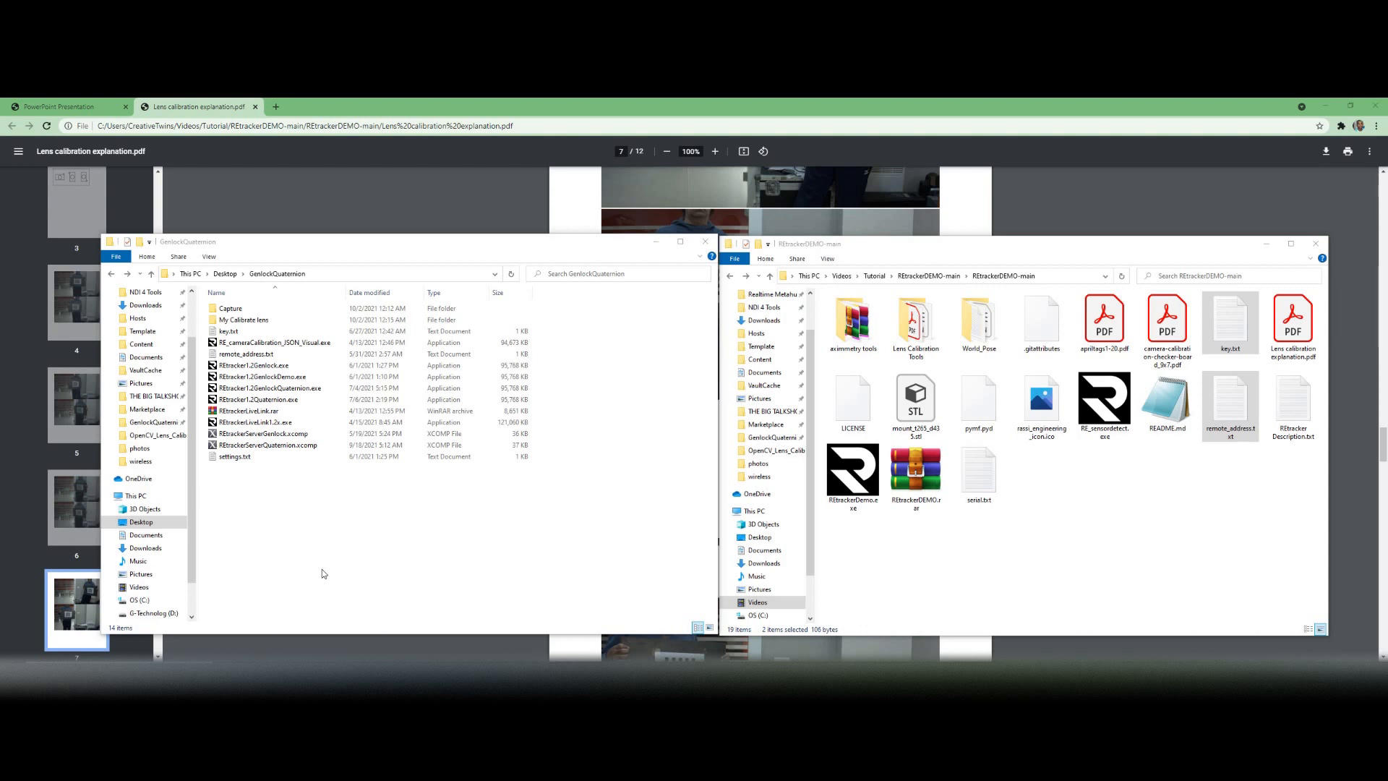
pyautogui.moveTo(285, 579)
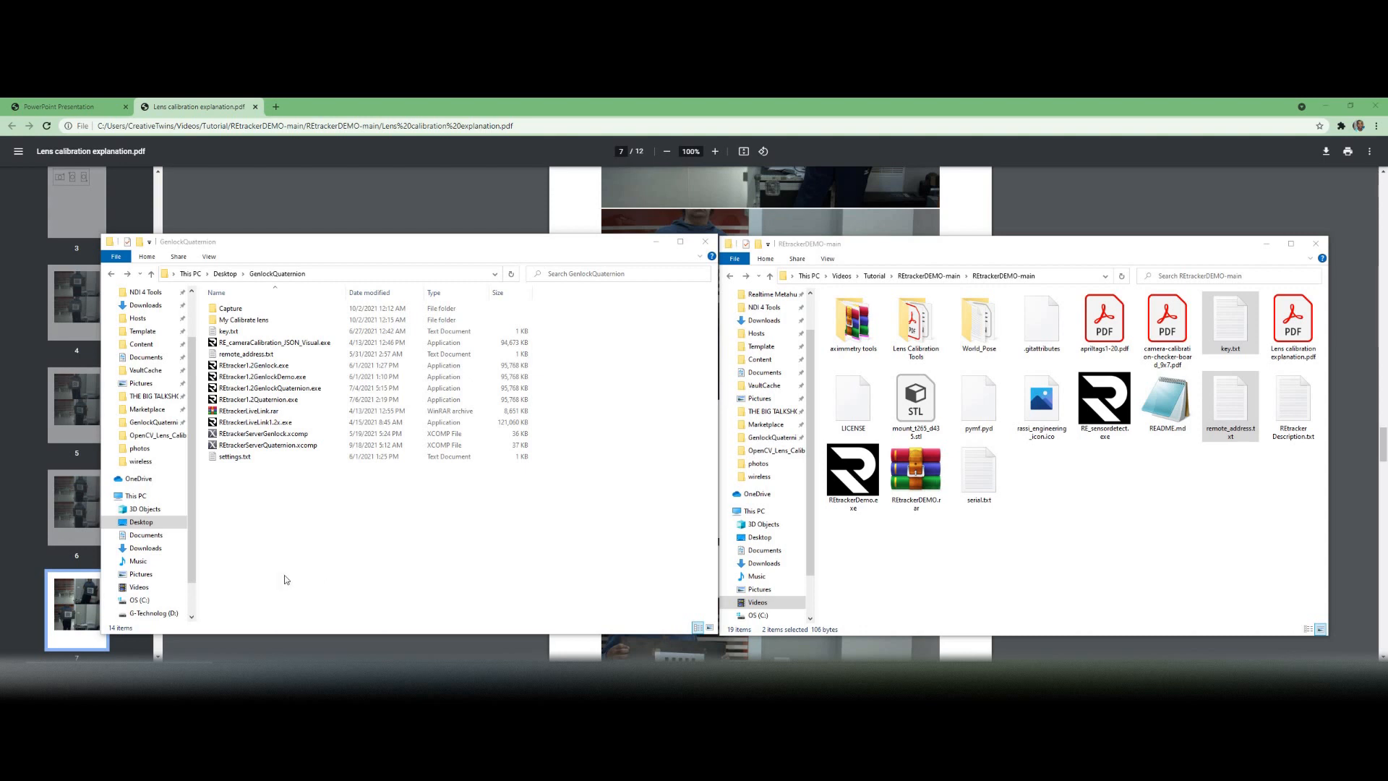
pyautogui.moveTo(257, 529)
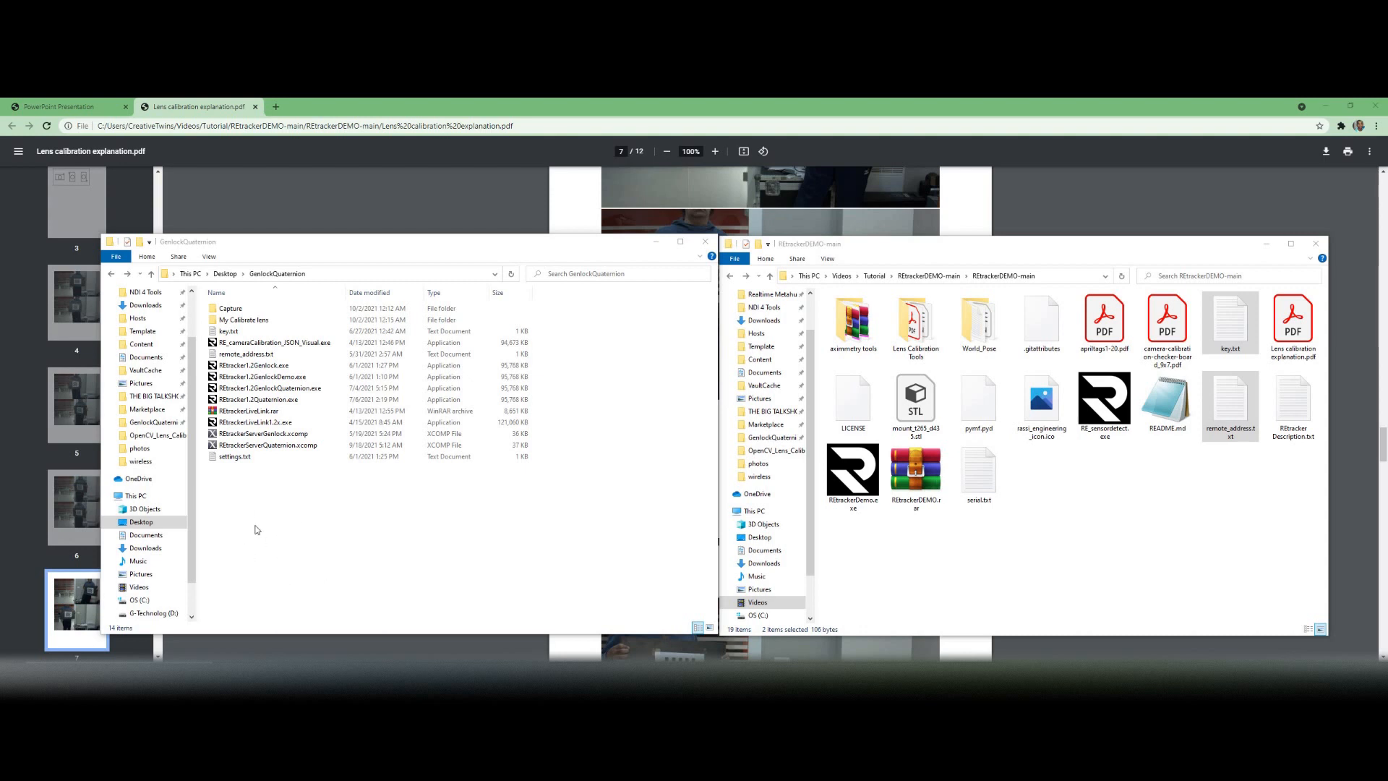
# Step: Open the My Calibrate lens folder showing its single 11mm.json calibration file
pyautogui.click(230, 308)
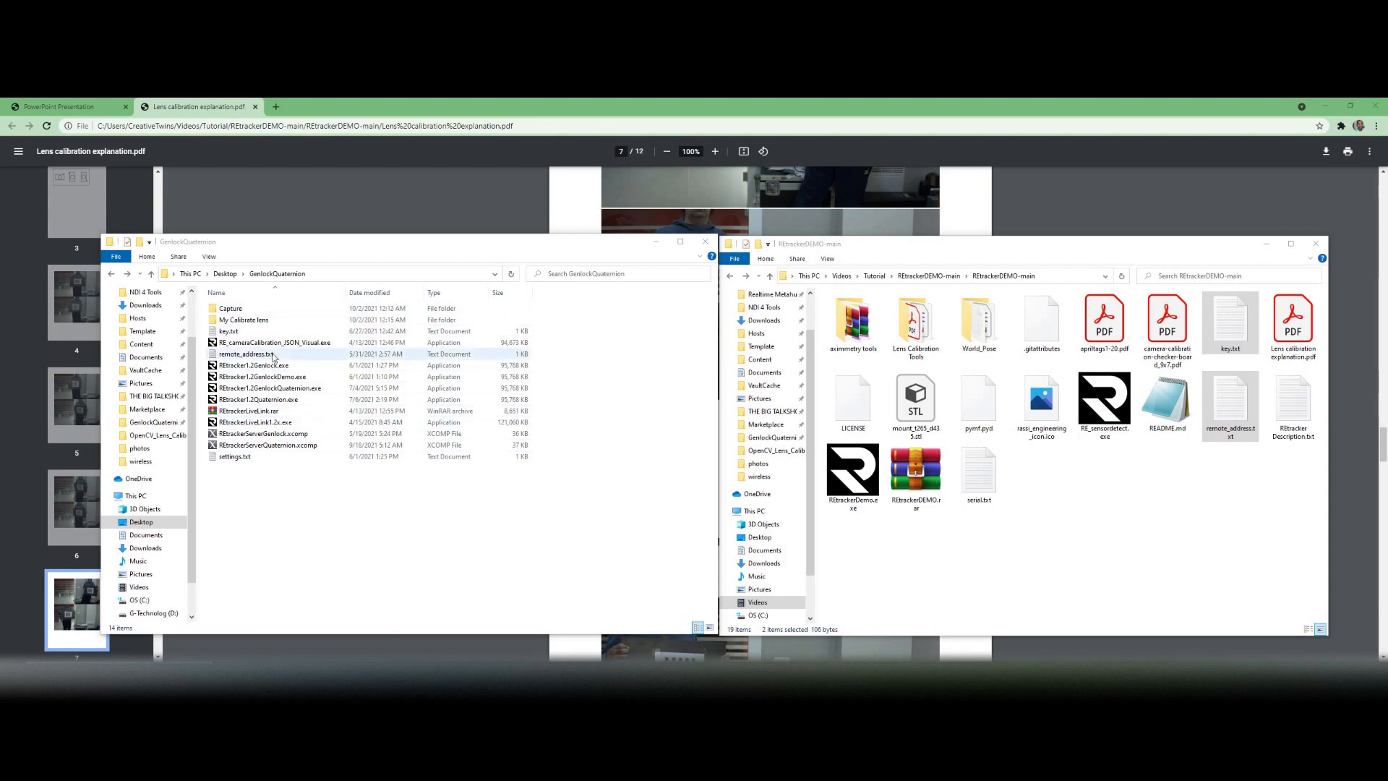
pyautogui.doubleClick(242, 320)
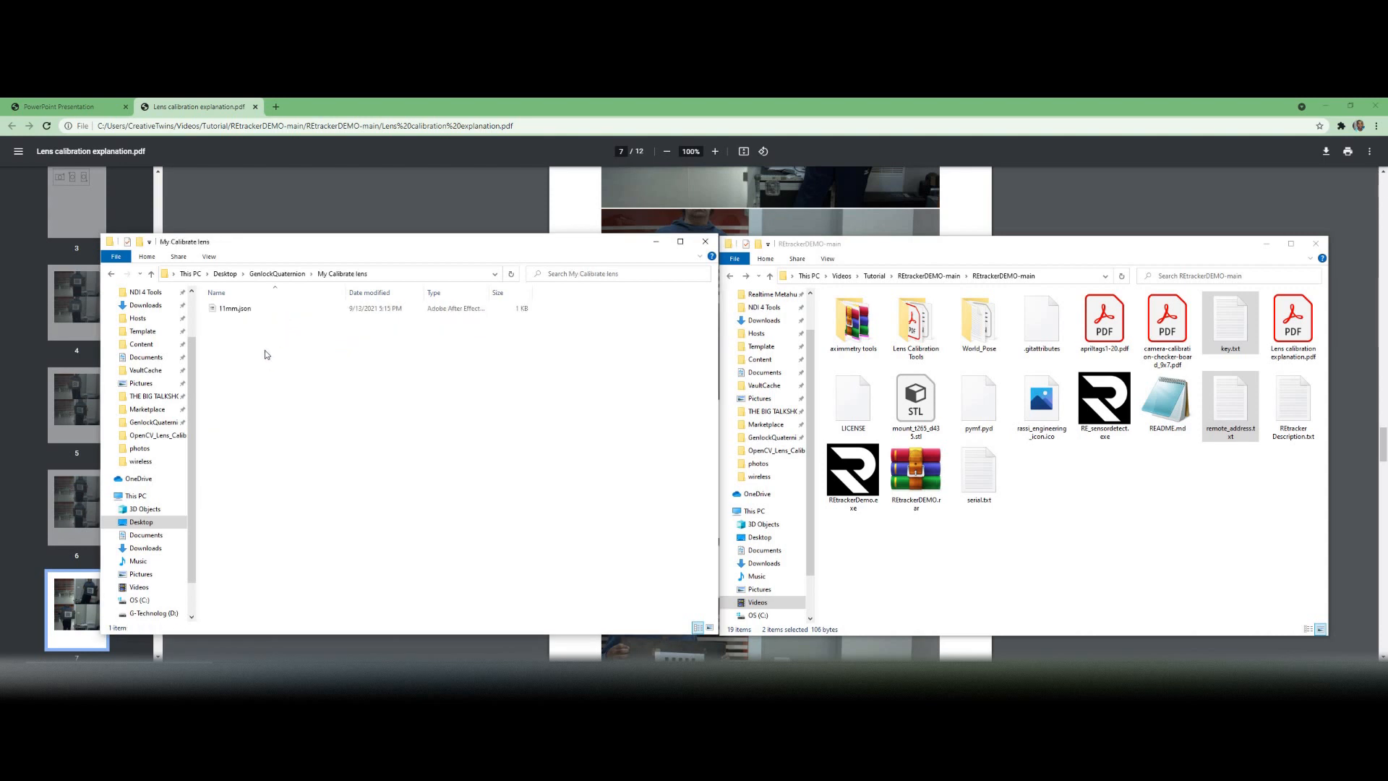
pyautogui.moveTo(283, 456)
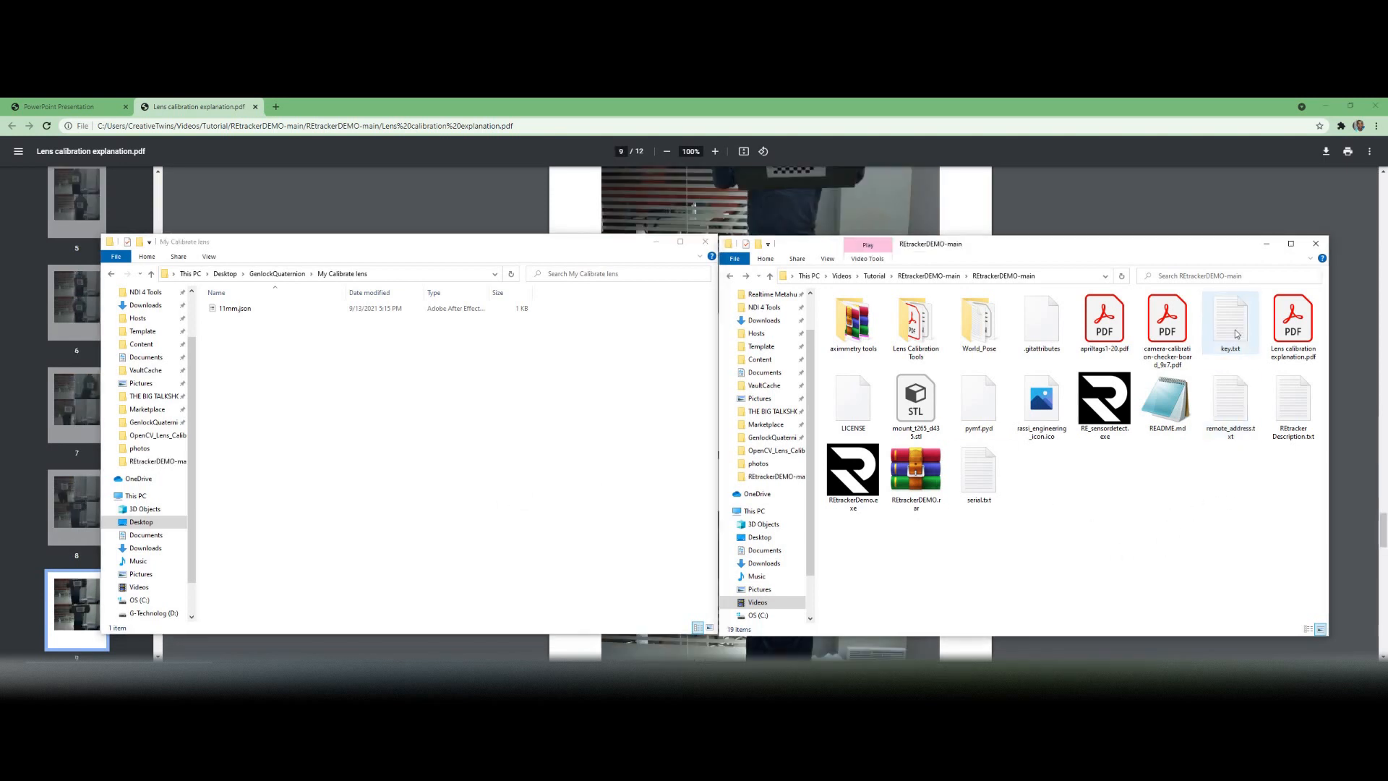
# Step: Go back to the GenlockQuaternion folder and bring the lens calibration PDF forward
pyautogui.click(1229, 405)
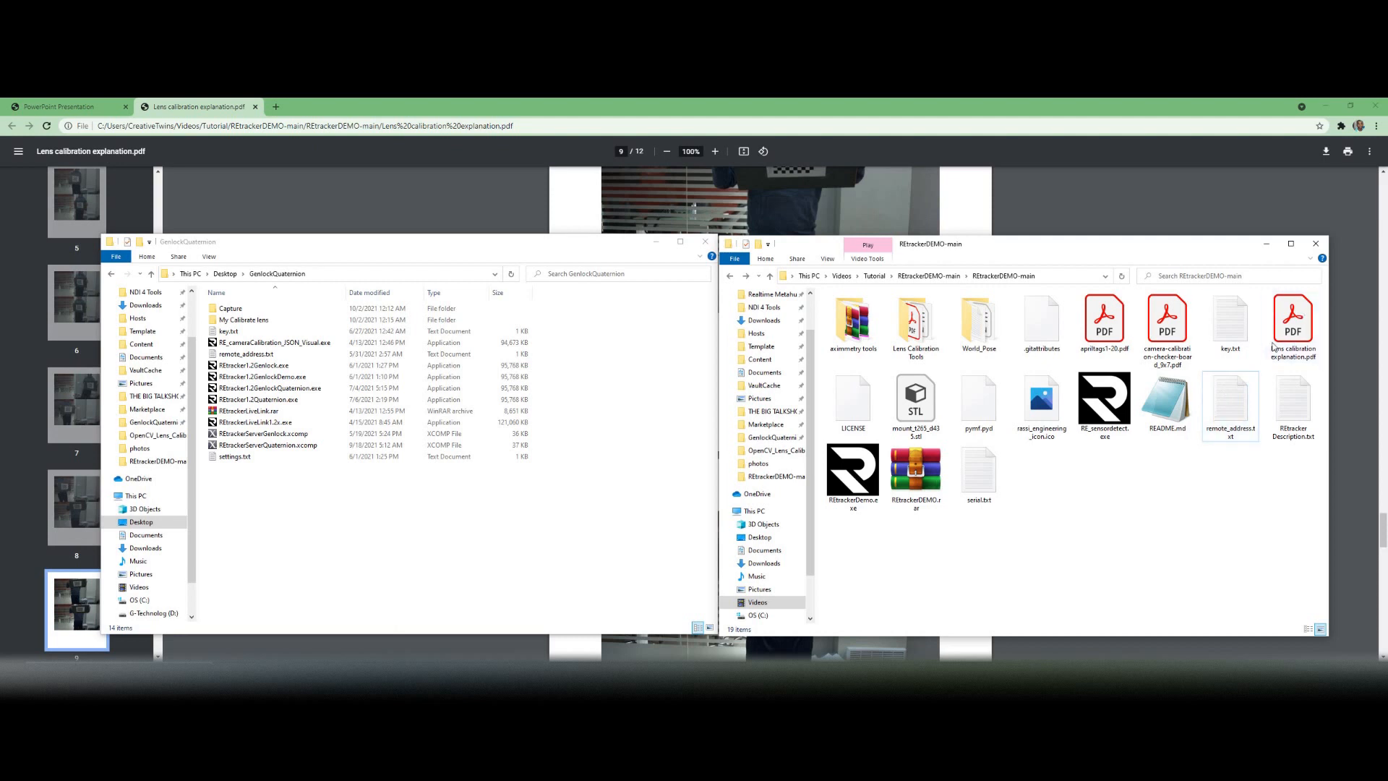
pyautogui.click(1166, 318)
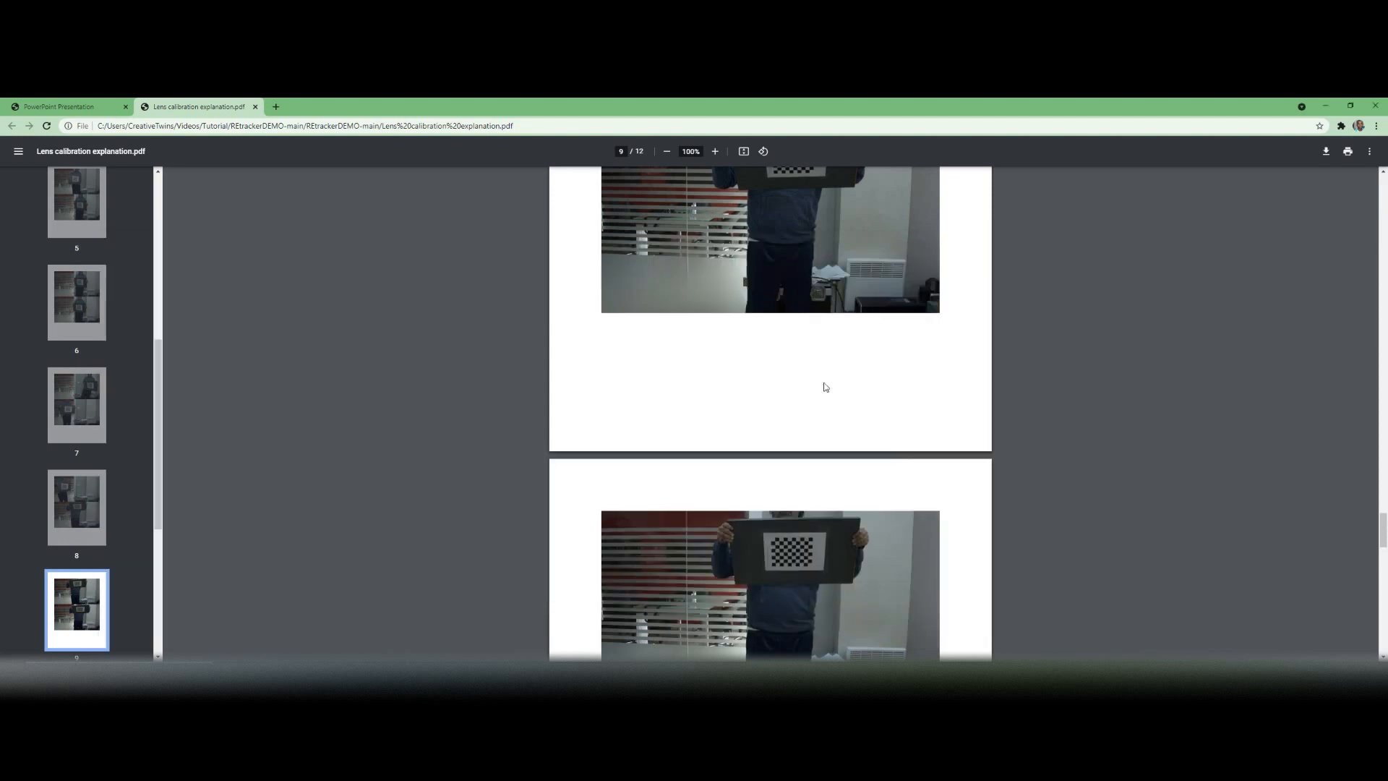
# Step: Scroll through the checkerboard capture photos from page 9 to page 11
pyautogui.scroll(-3)
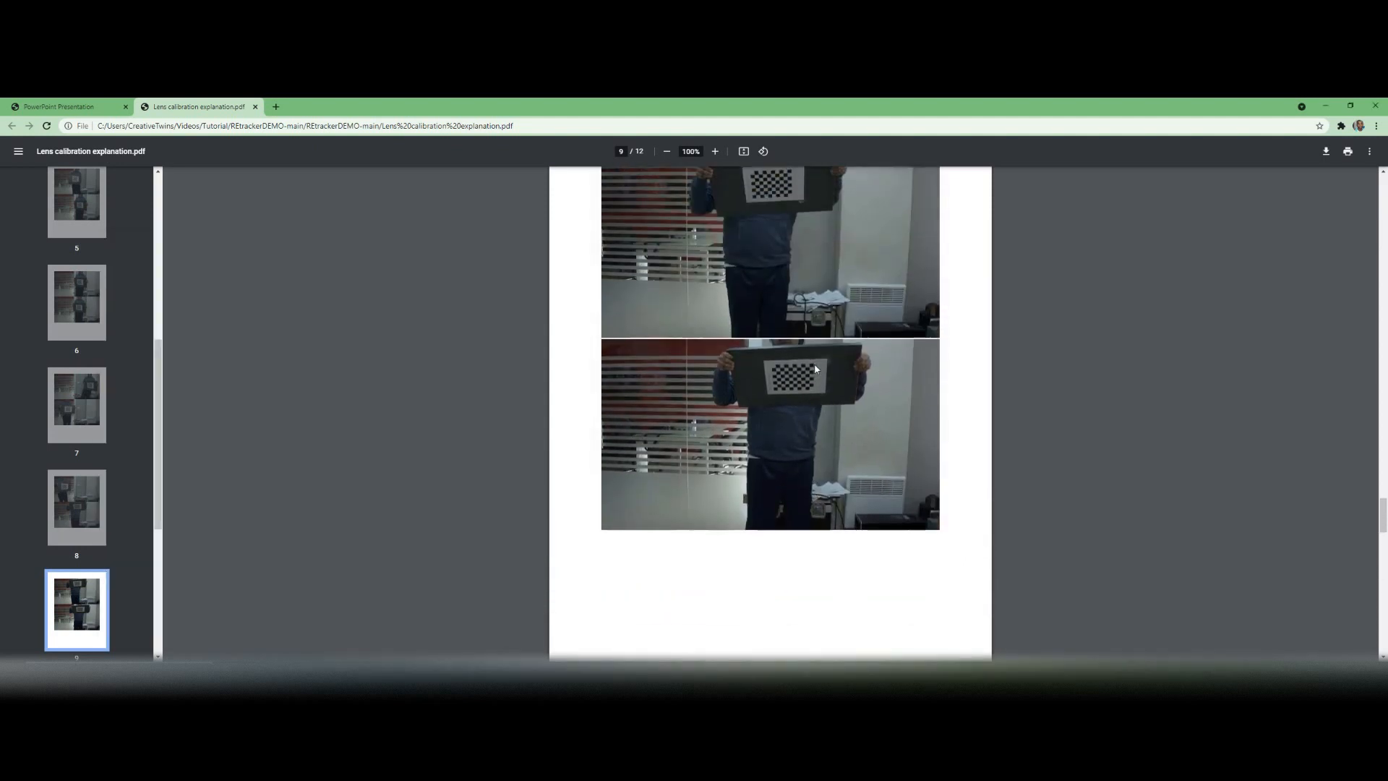
pyautogui.scroll(-3)
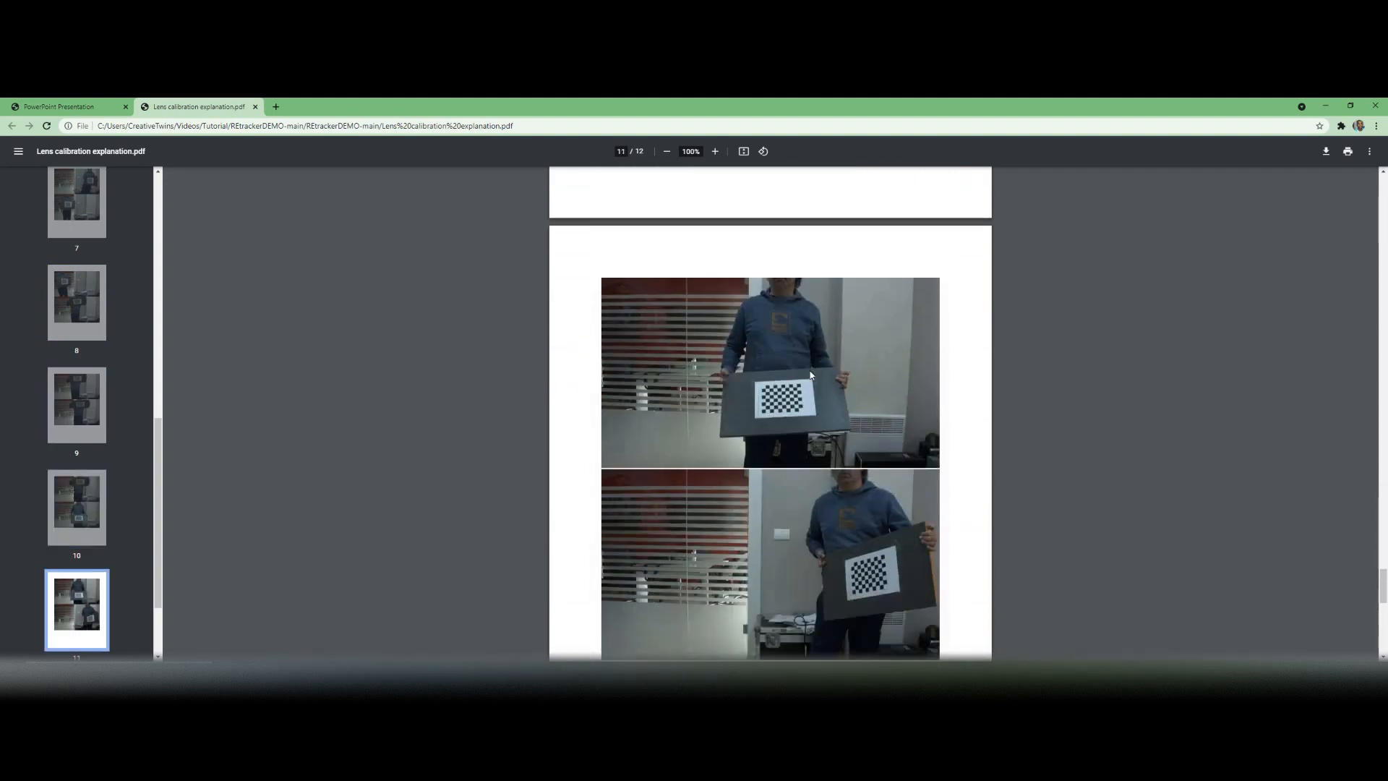
pyautogui.scroll(-3)
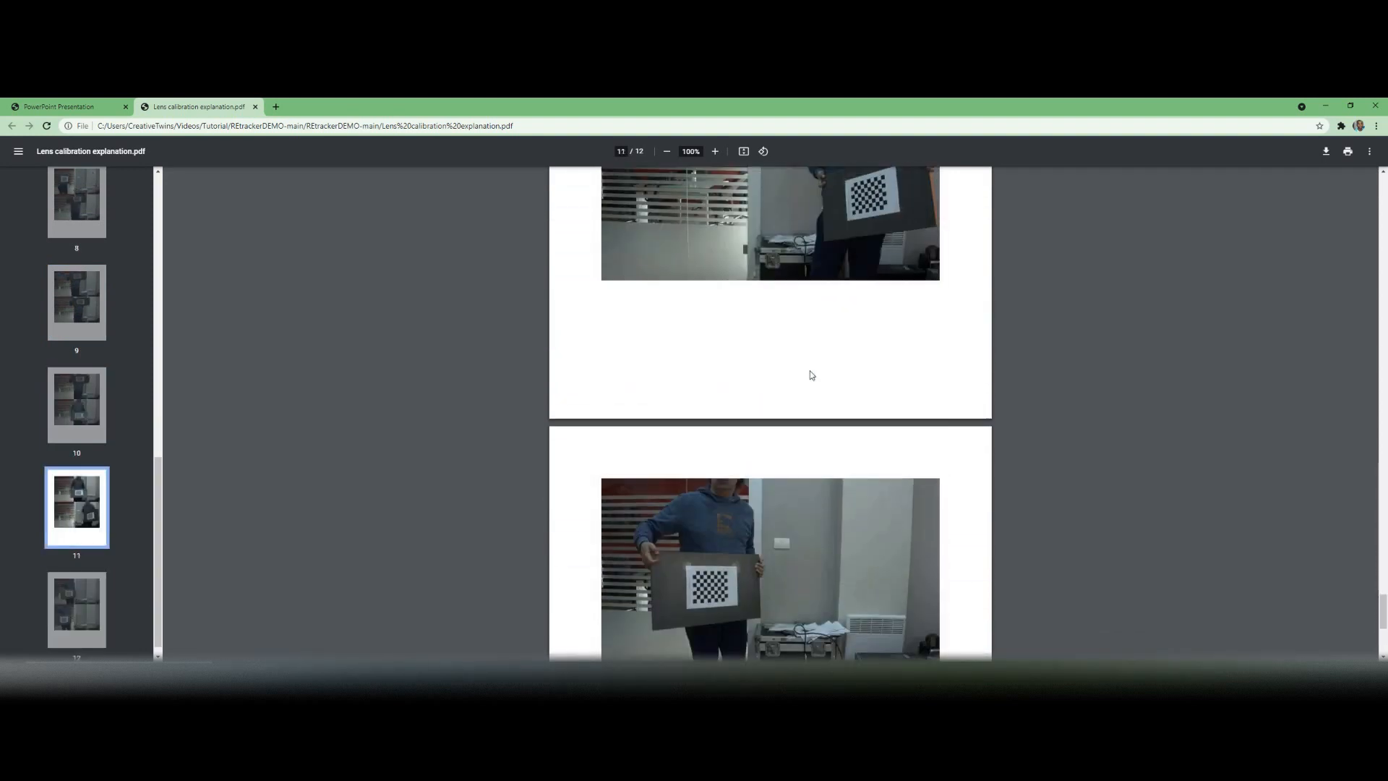
# Step: Switch to the printable 7x9 camera calibration checkerboard PDF
pyautogui.click(62, 106)
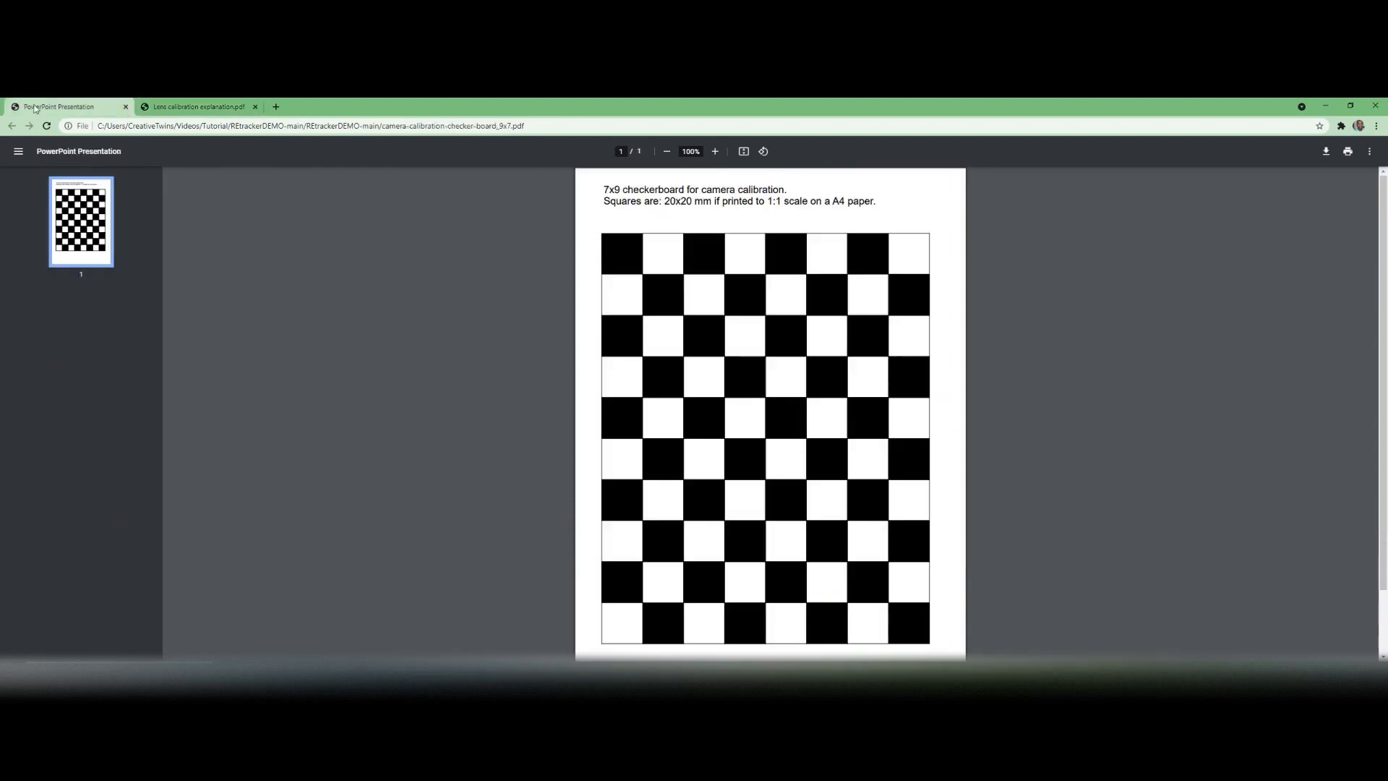
pyautogui.scroll(-3)
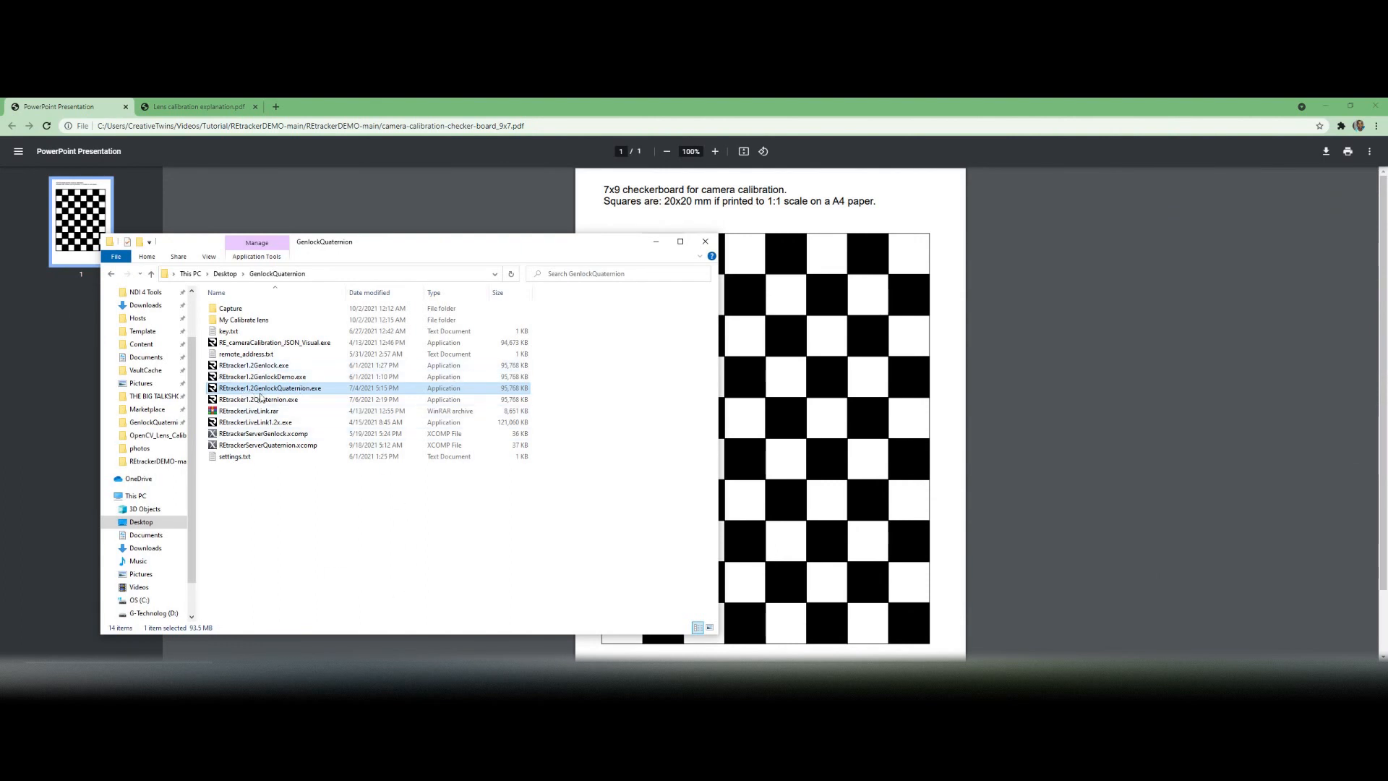
pyautogui.moveTo(310, 399)
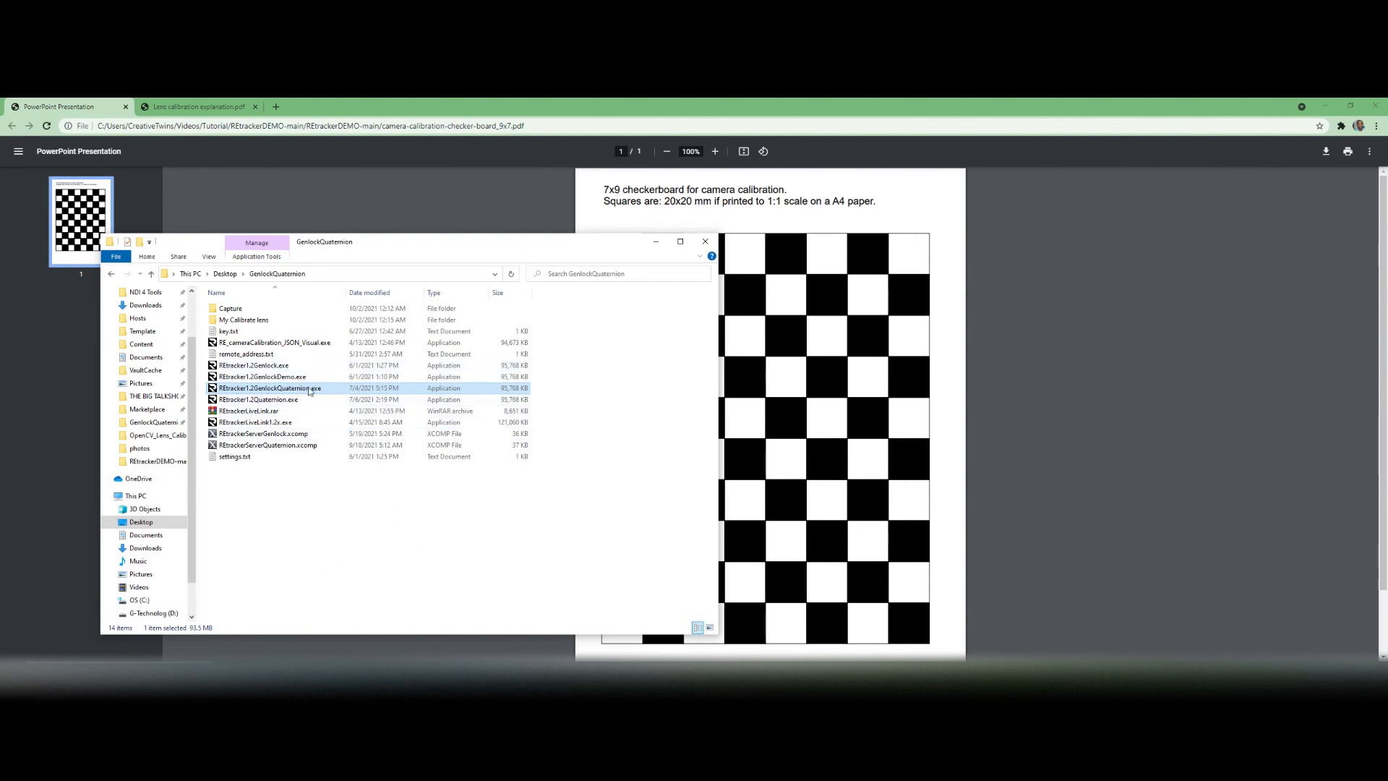
# Step: Launch REtracker1.2GenlockQuaternion.exe from the GenlockQuaternion folder
pyautogui.doubleClick(270, 387)
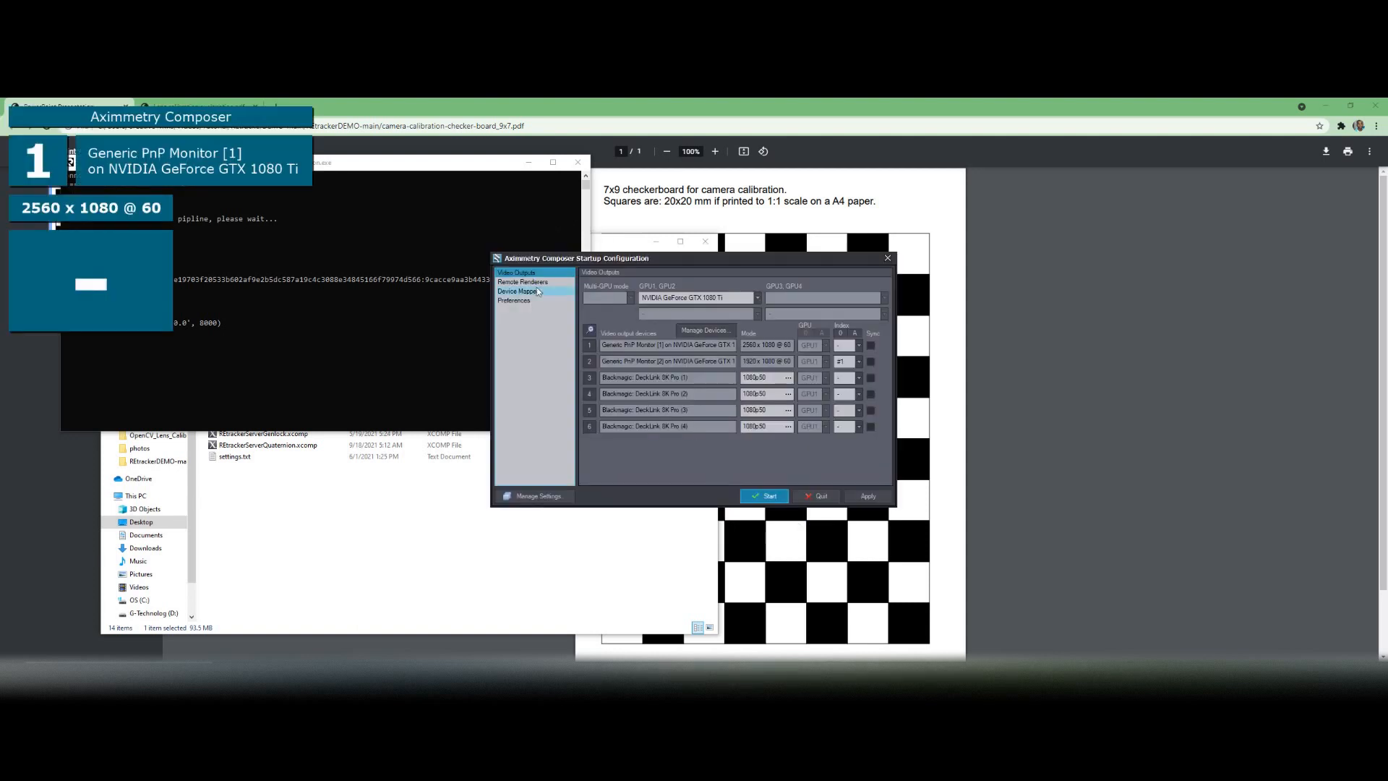
# Step: In Device Mapper's Manage Devices, check the OSC server on localhost port 7000
pyautogui.click(517, 291)
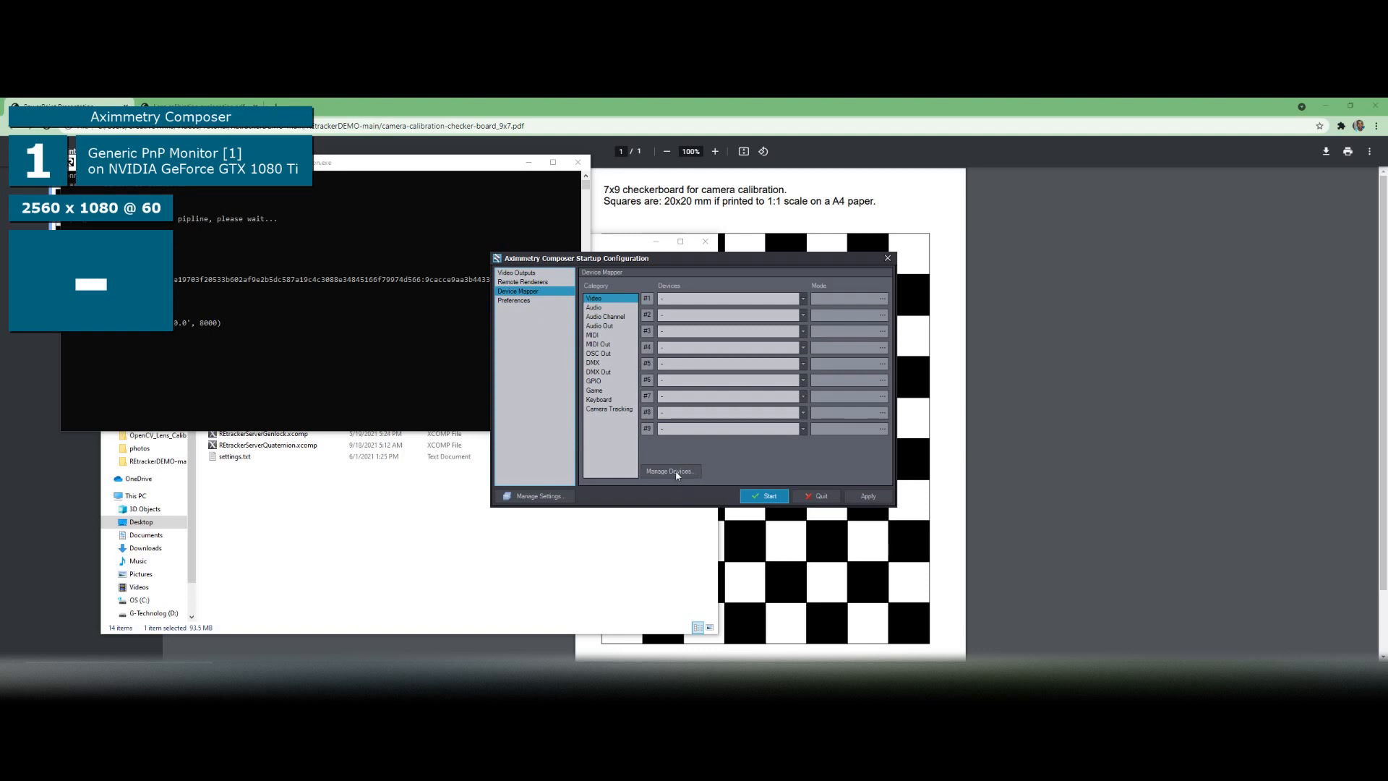
pyautogui.click(669, 470)
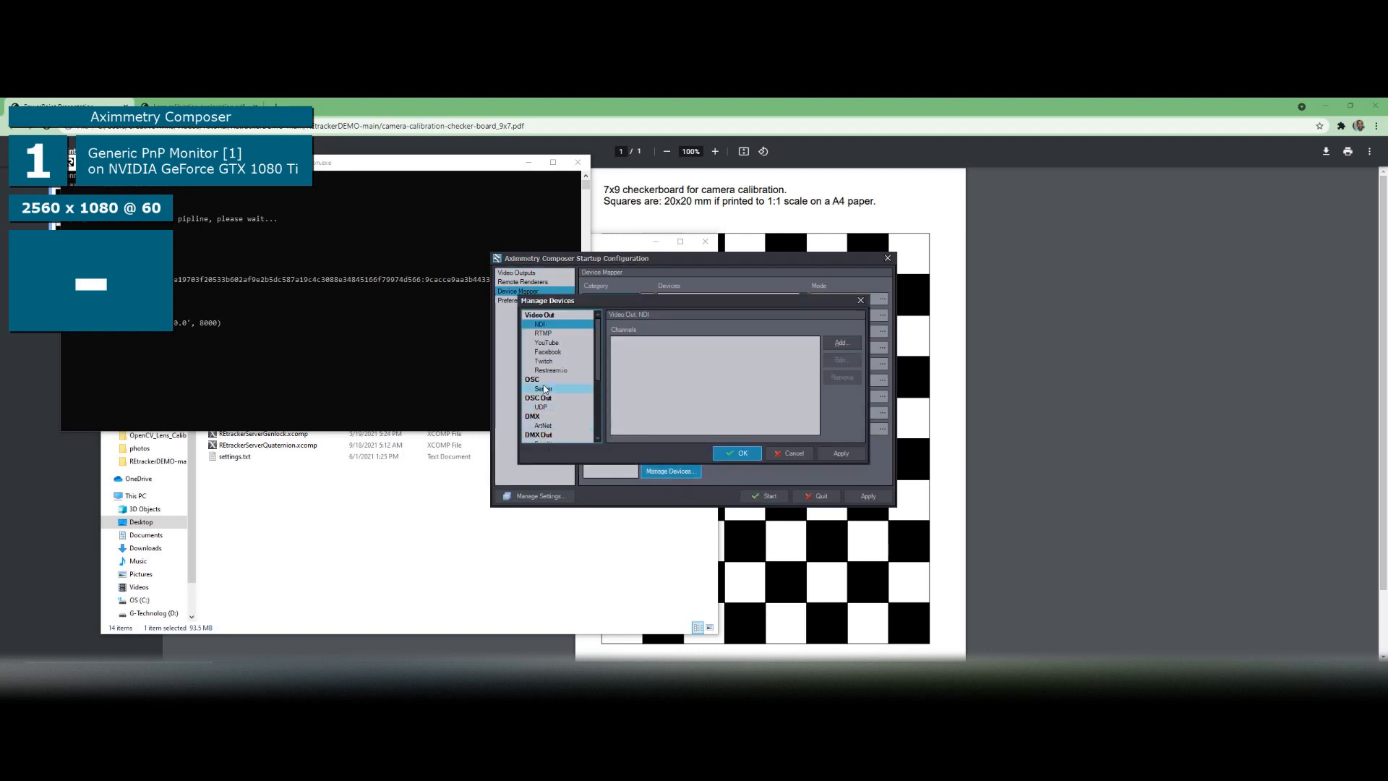
pyautogui.click(543, 389)
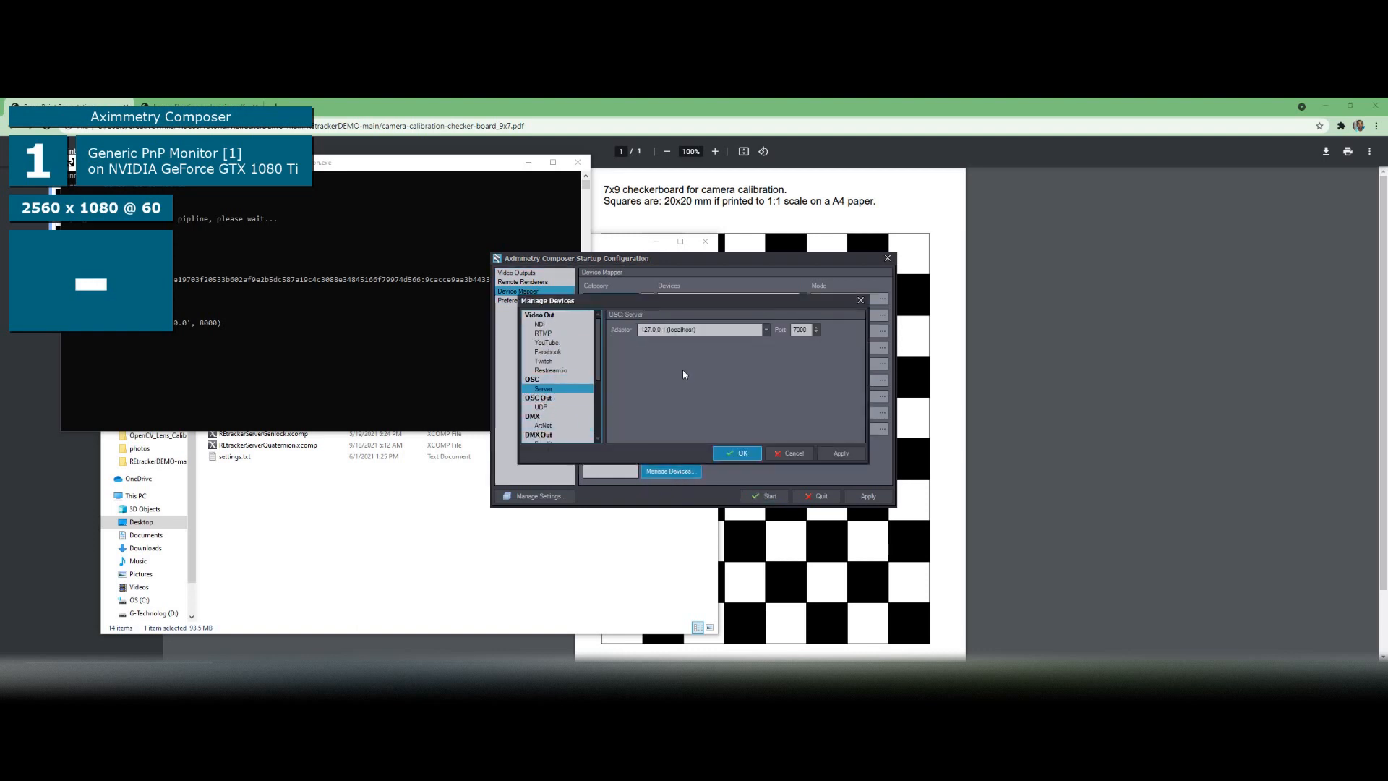
pyautogui.moveTo(721, 348)
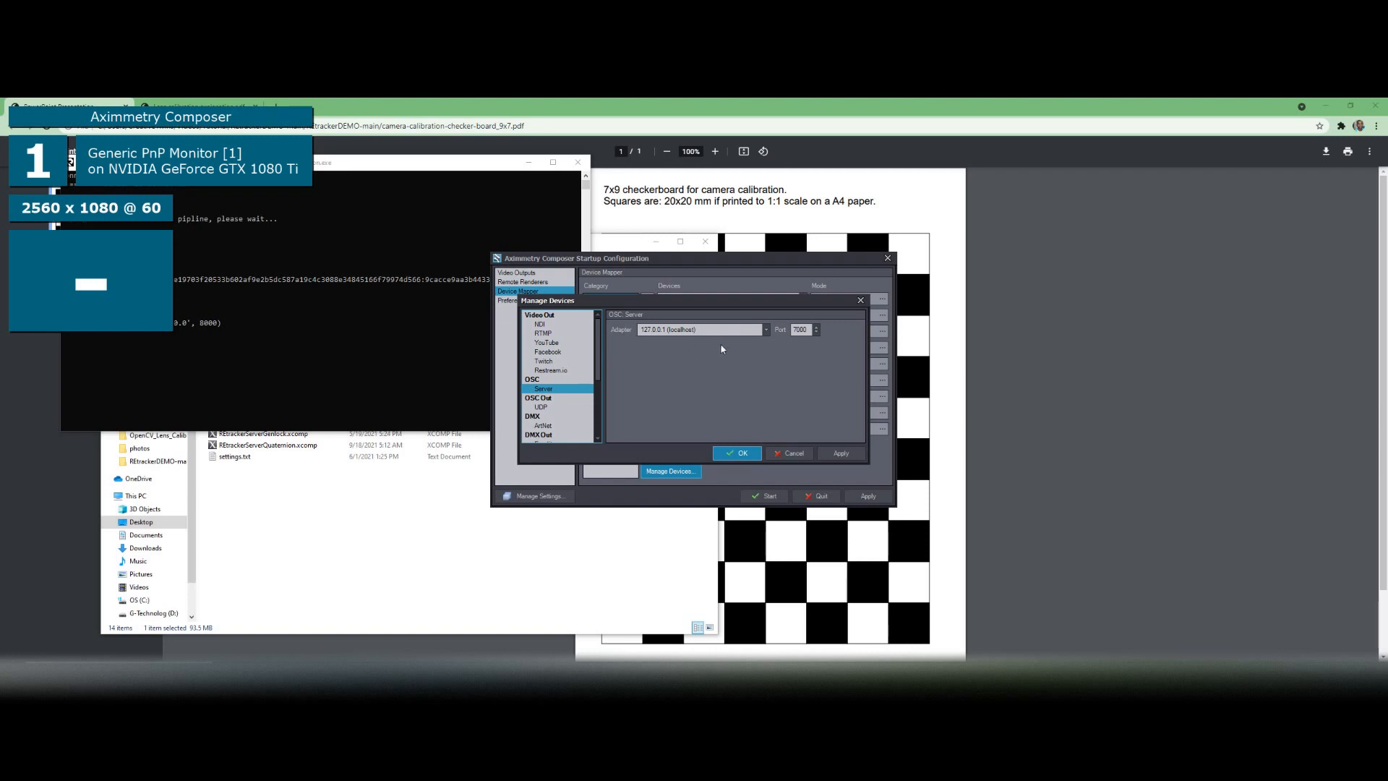
pyautogui.moveTo(705, 352)
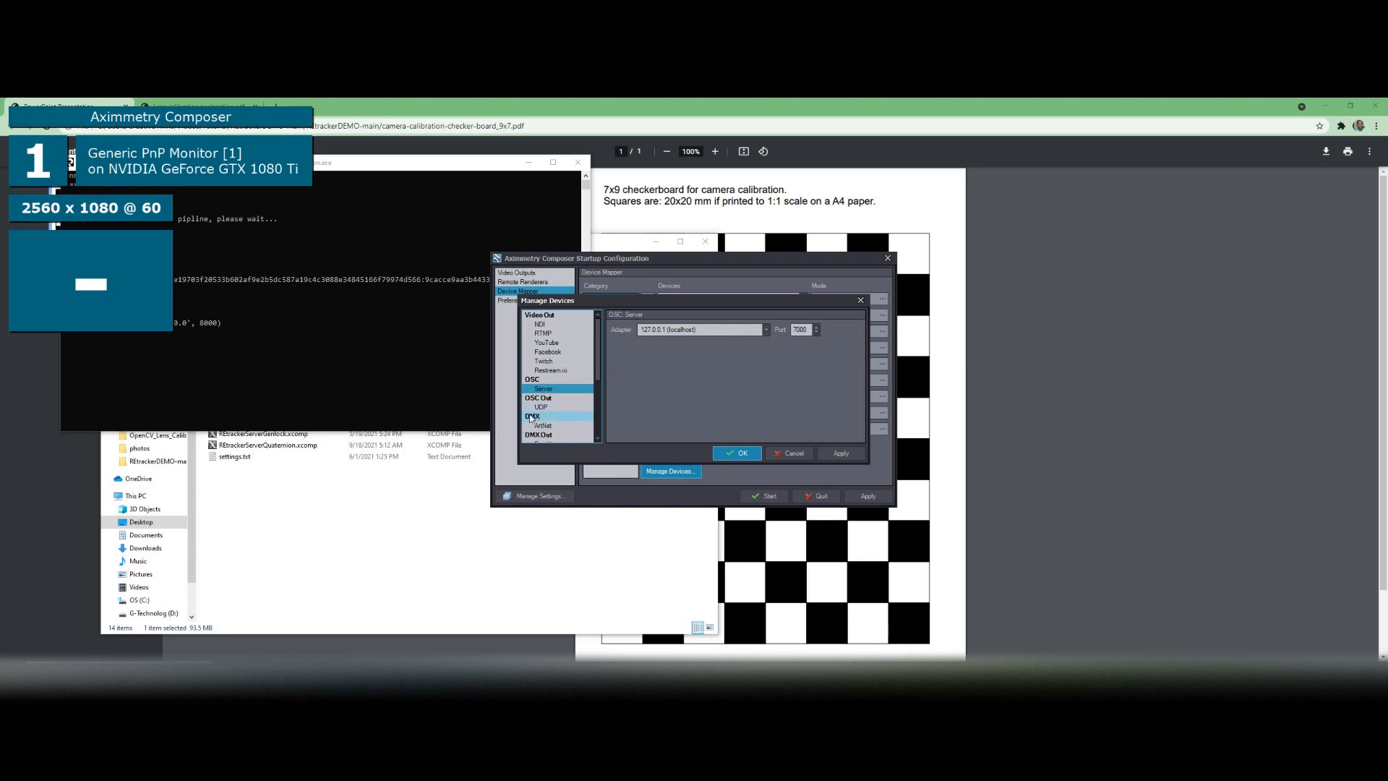
# Step: Check the OSC Out UDP channel to 127.0.0.1:8000, then close device management
pyautogui.click(542, 407)
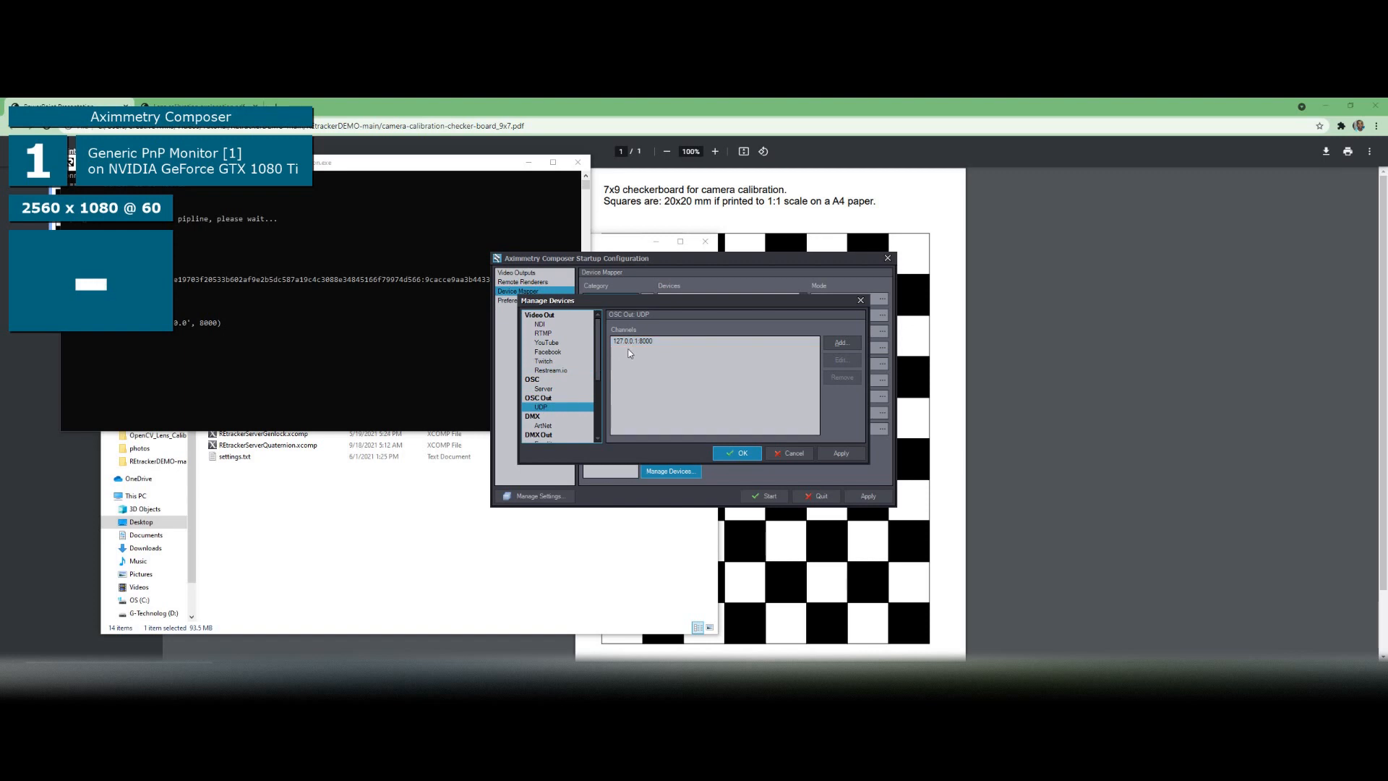
pyautogui.click(632, 341)
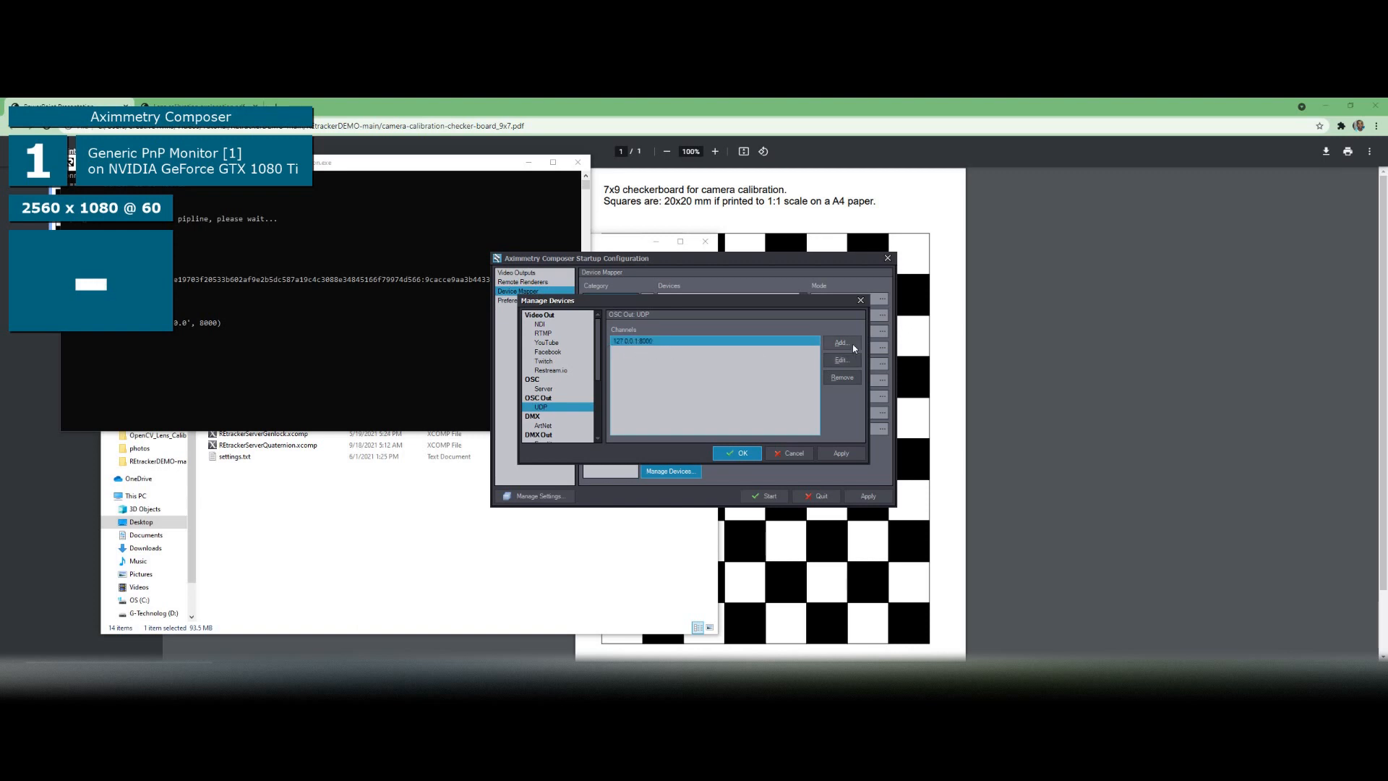
pyautogui.click(840, 343)
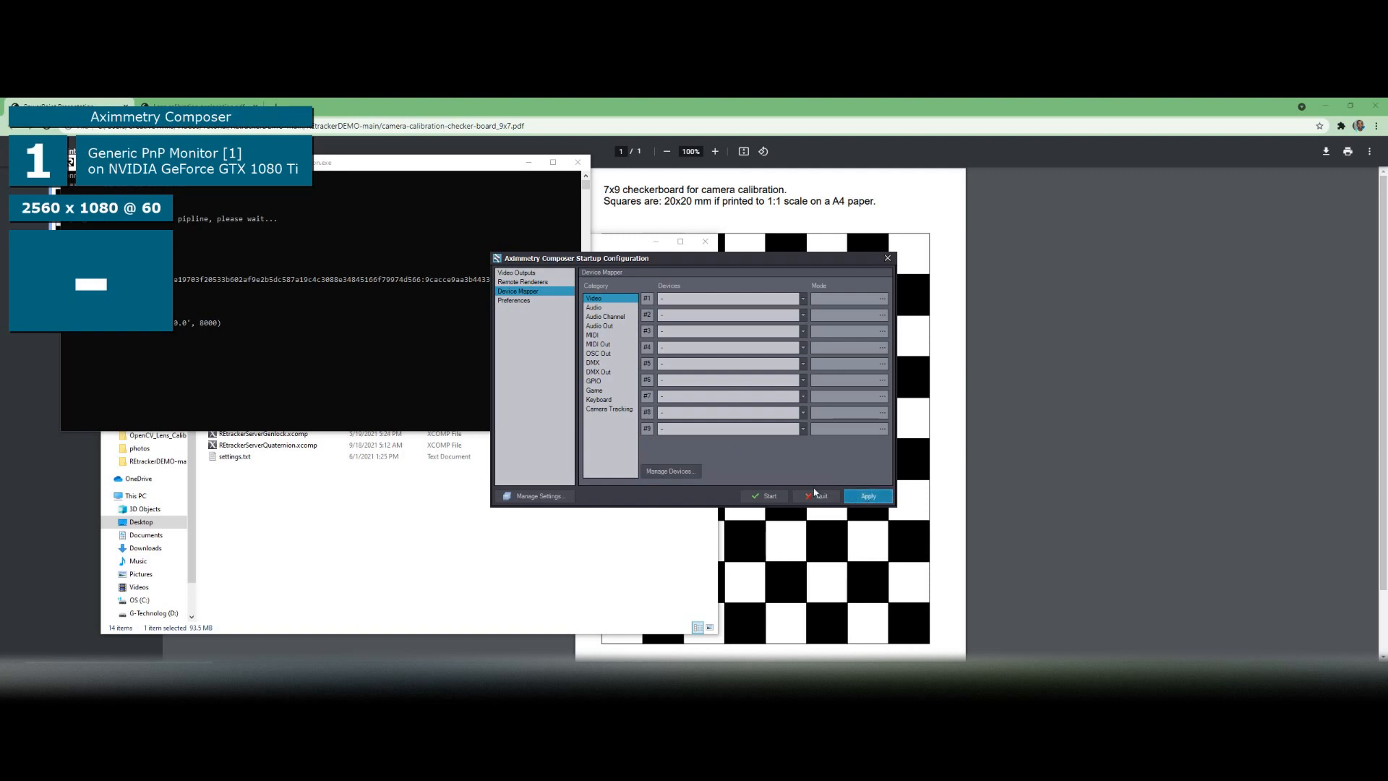
# Step: Start the composer and open the recent REtracker Genlock.xcomp project
pyautogui.click(764, 494)
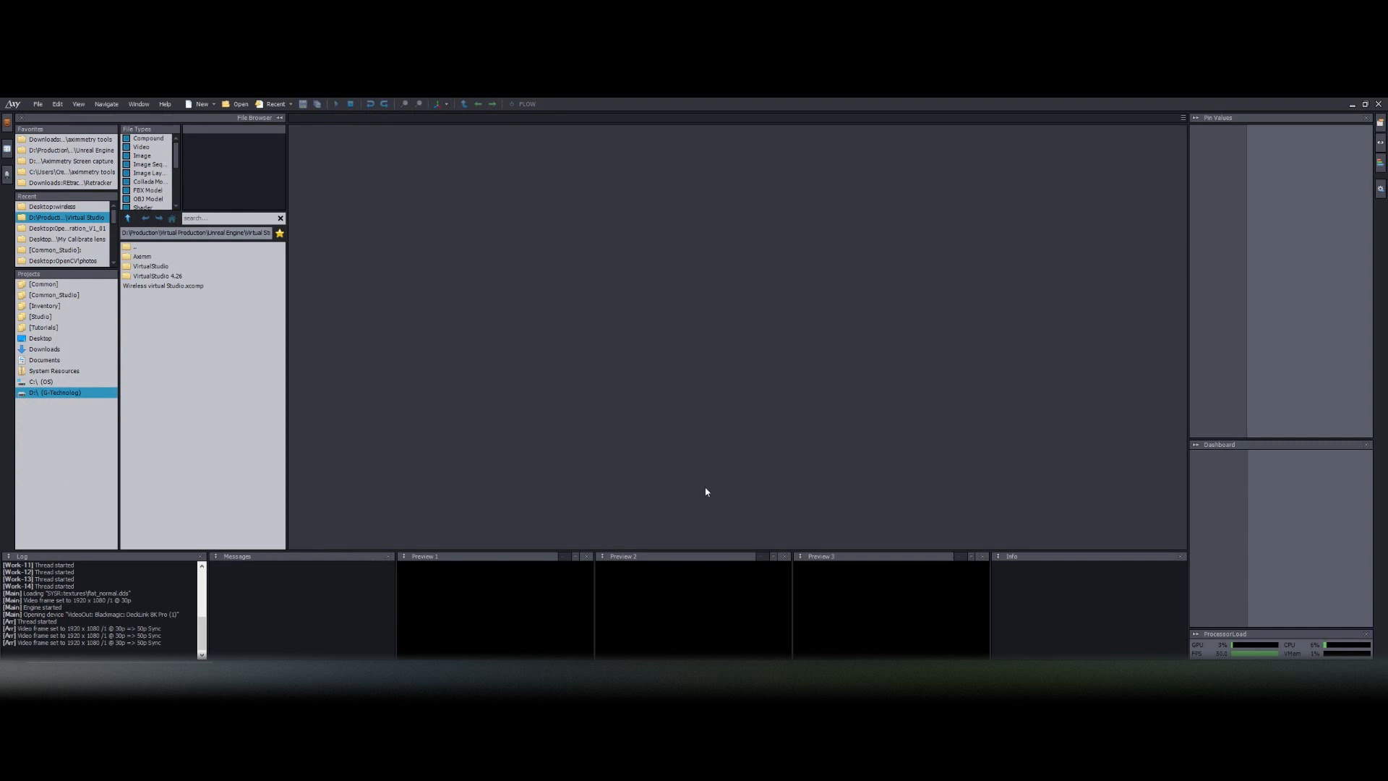
pyautogui.click(274, 104)
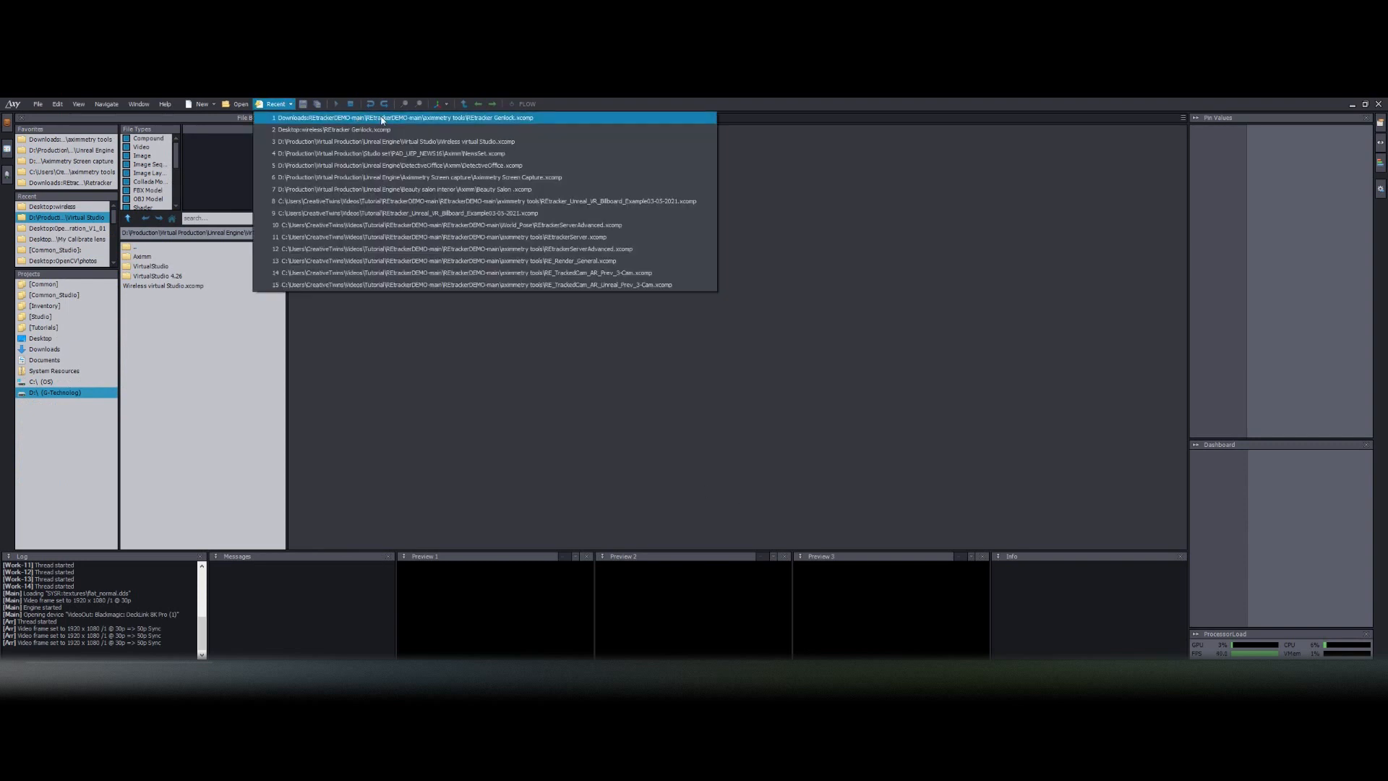
pyautogui.click(403, 117)
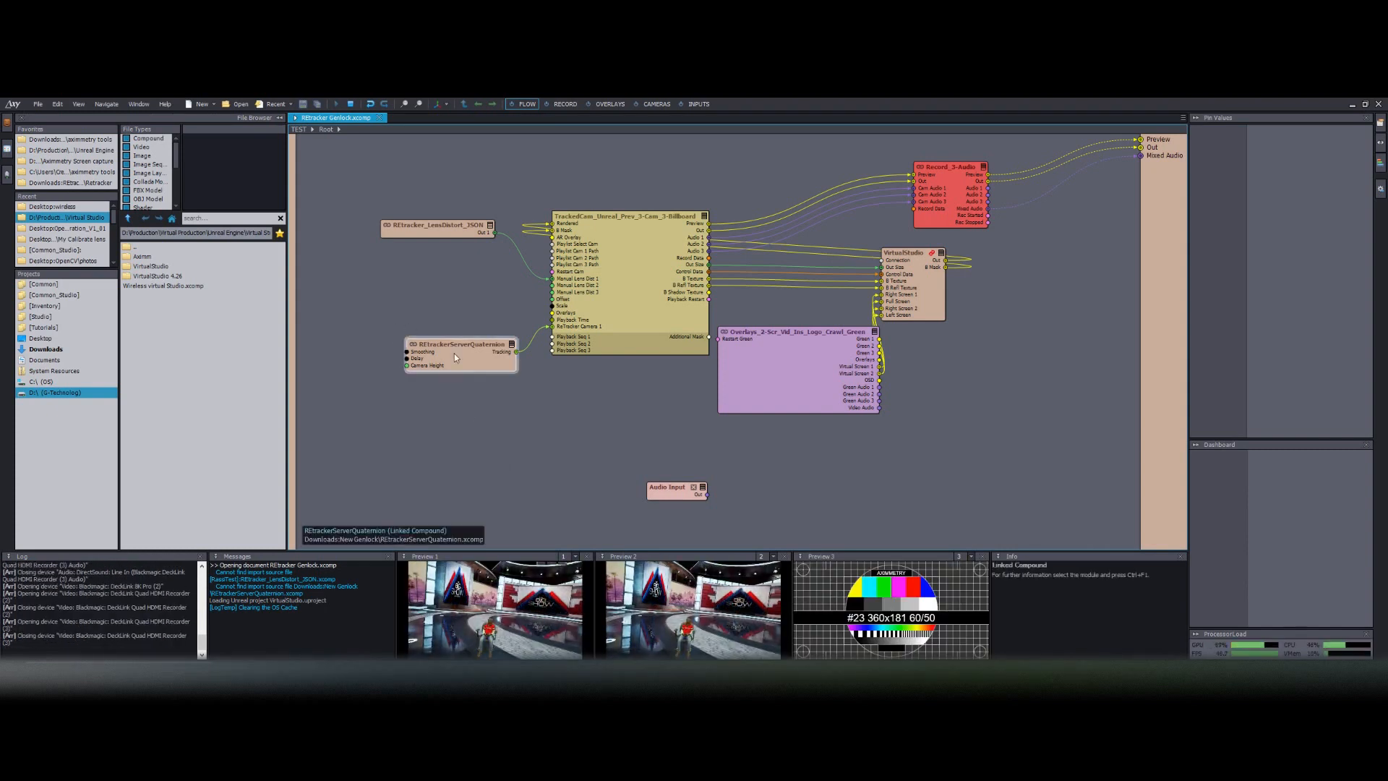
# Step: Select the REtrackerServerQuaternion node (Smoothing 0.1, Delay 0.2) and drag it slightly right
pyautogui.click(454, 328)
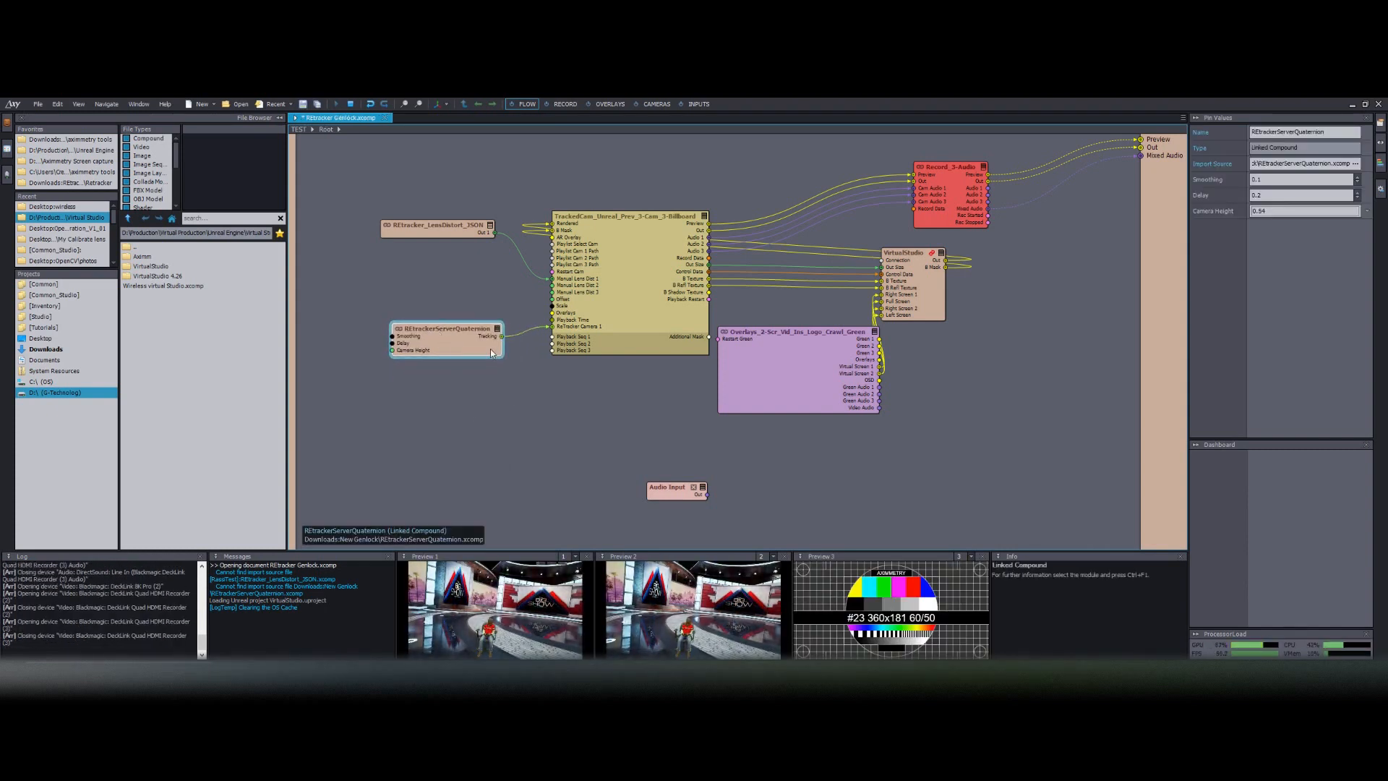
pyautogui.moveTo(490, 337)
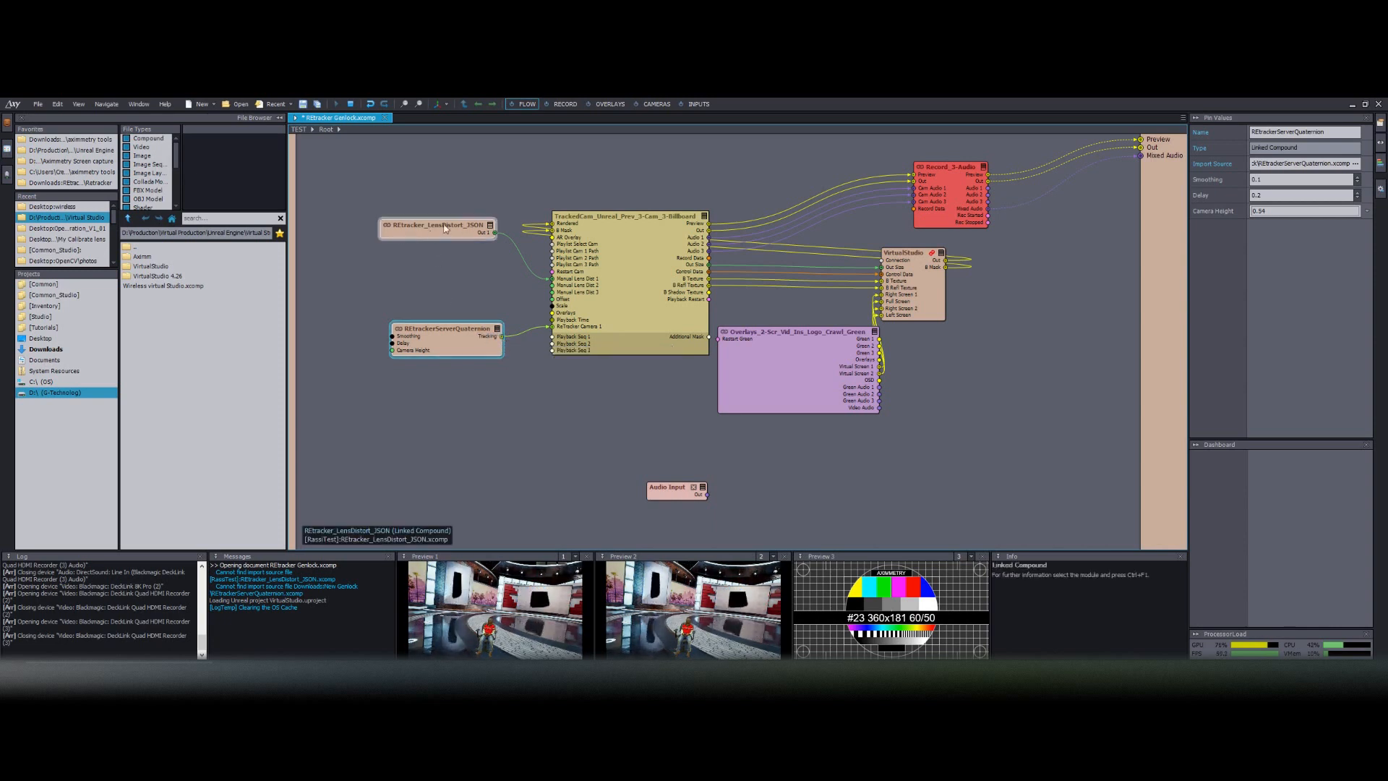
pyautogui.click(445, 341)
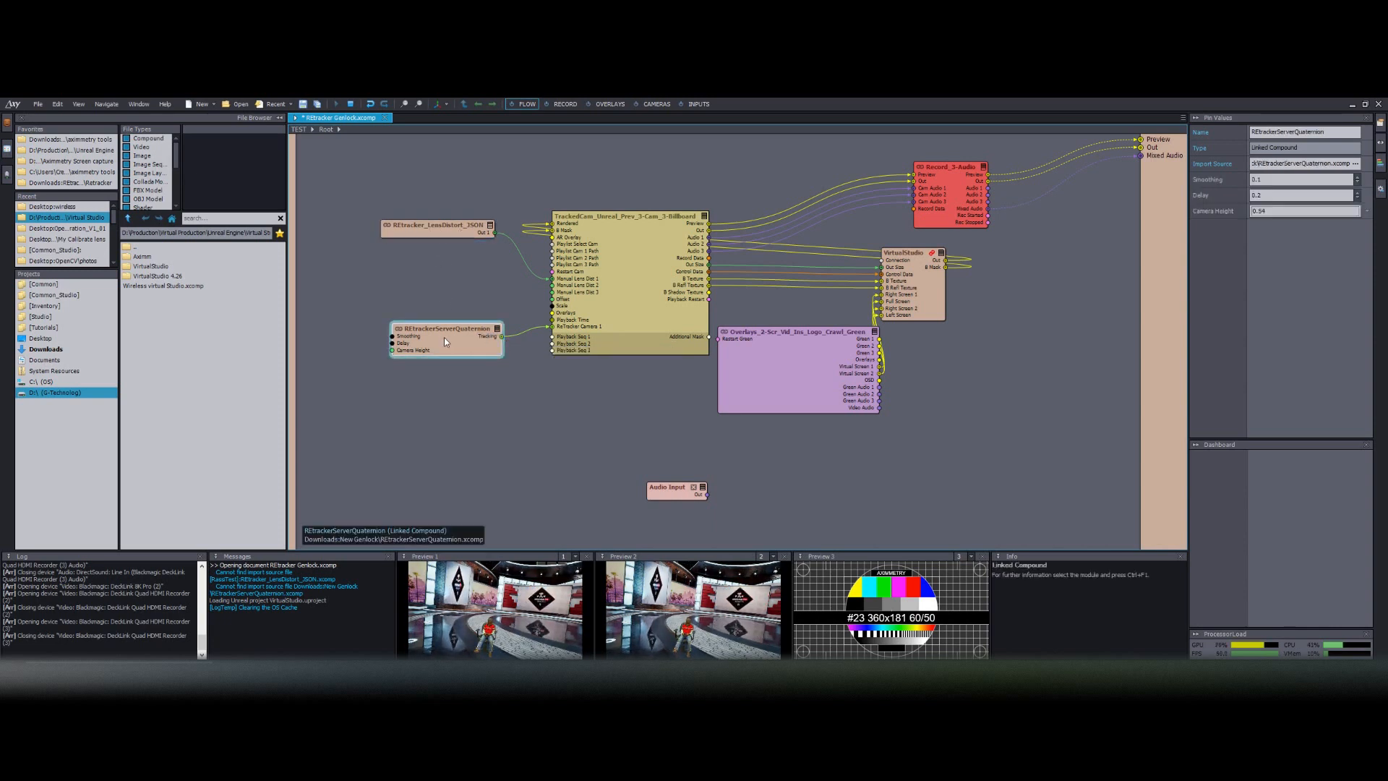
pyautogui.moveTo(445, 328); pyautogui.dragTo(464, 345)
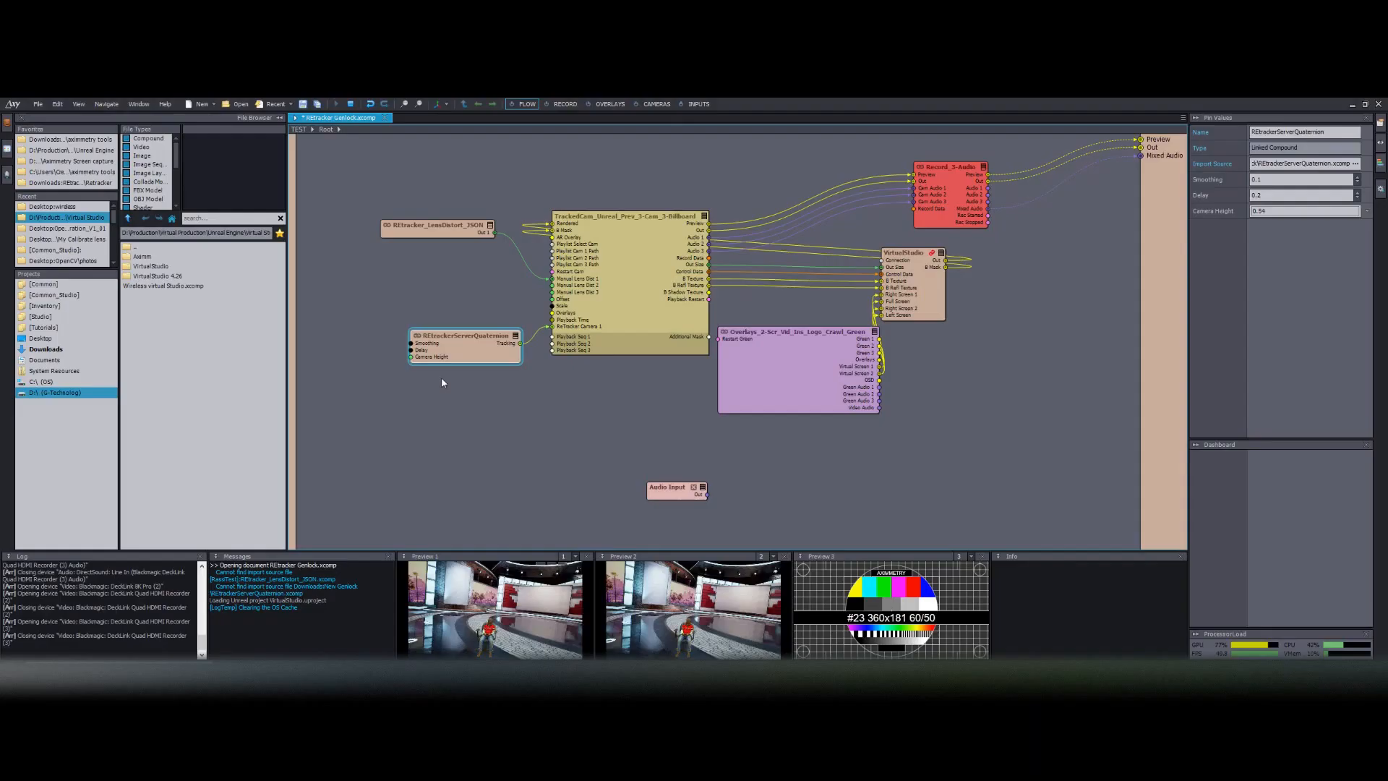
pyautogui.click(699, 104)
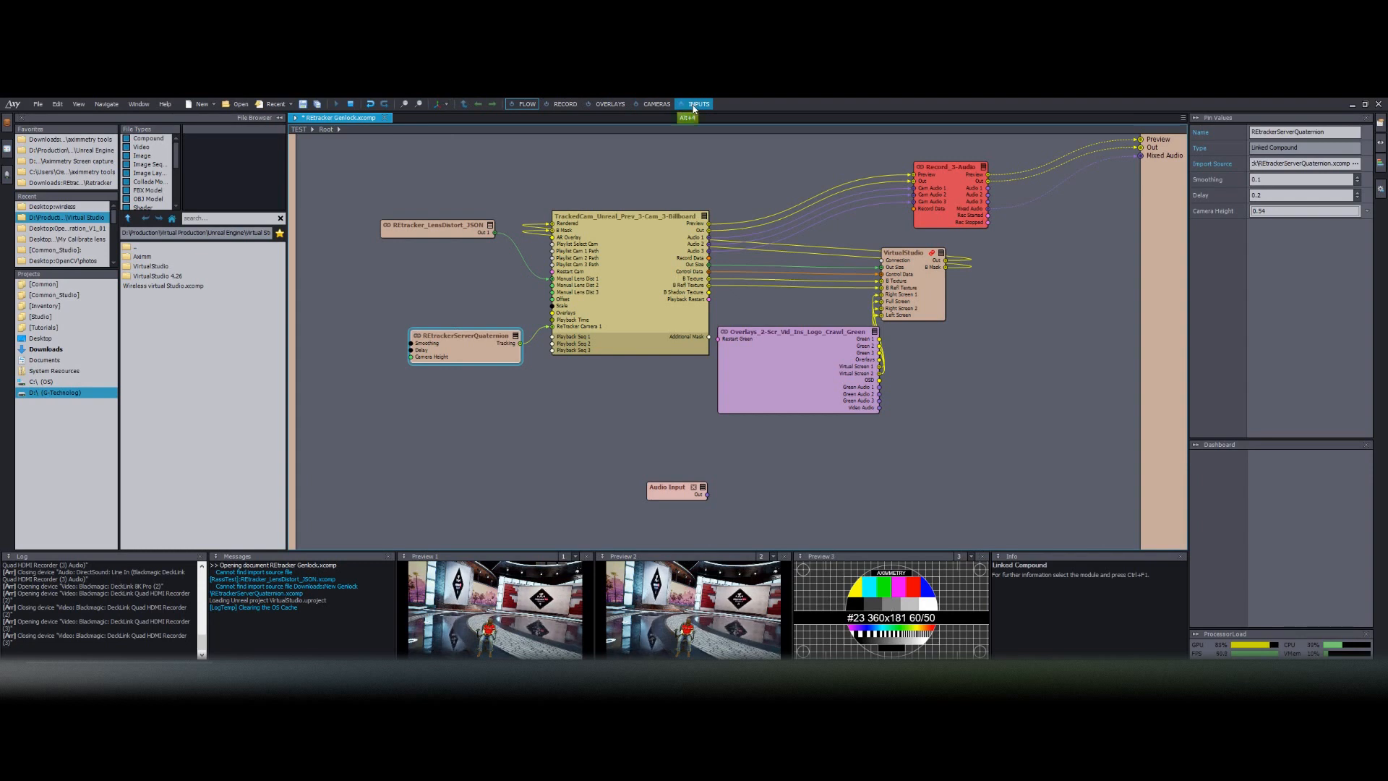
# Step: Accept the DeckLink video mode for INPUT 1 and return to the FLOW graph
pyautogui.click(698, 104)
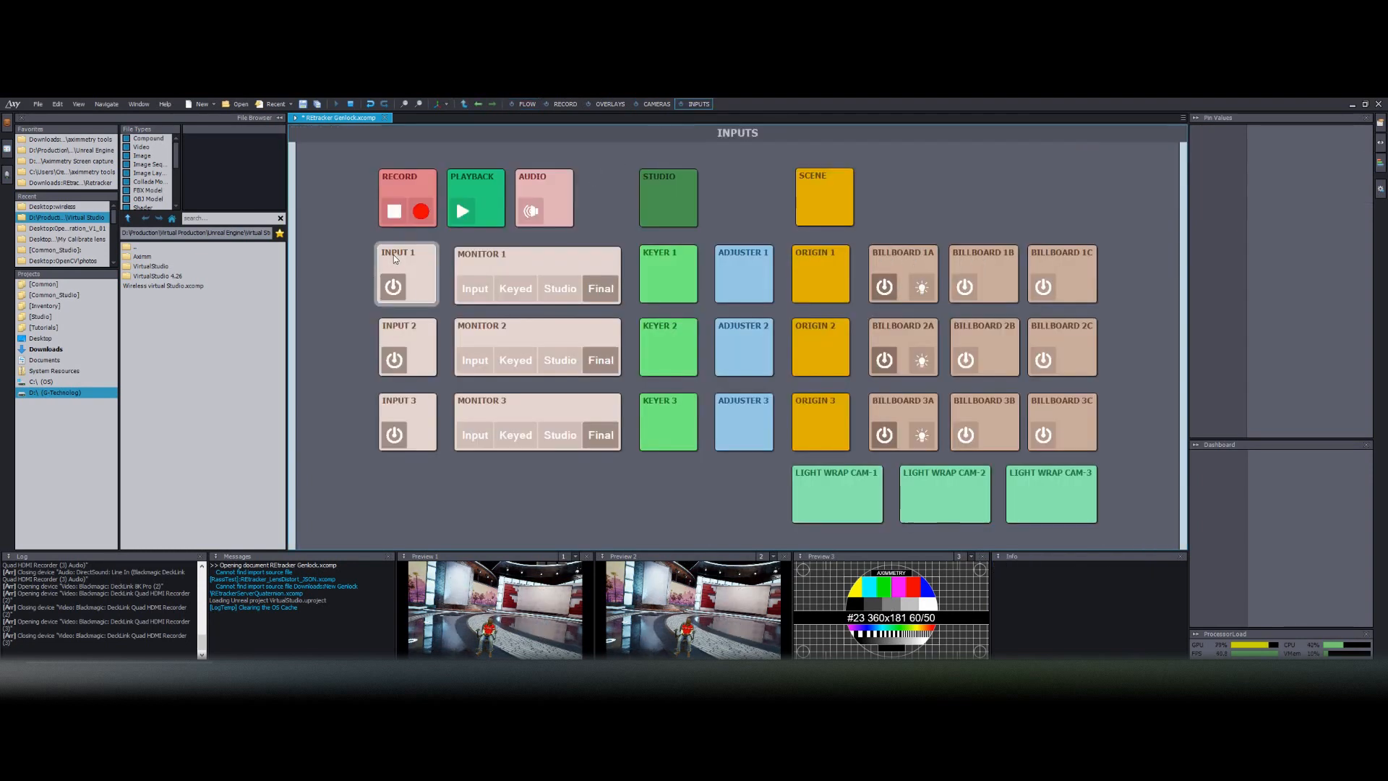
pyautogui.click(406, 273)
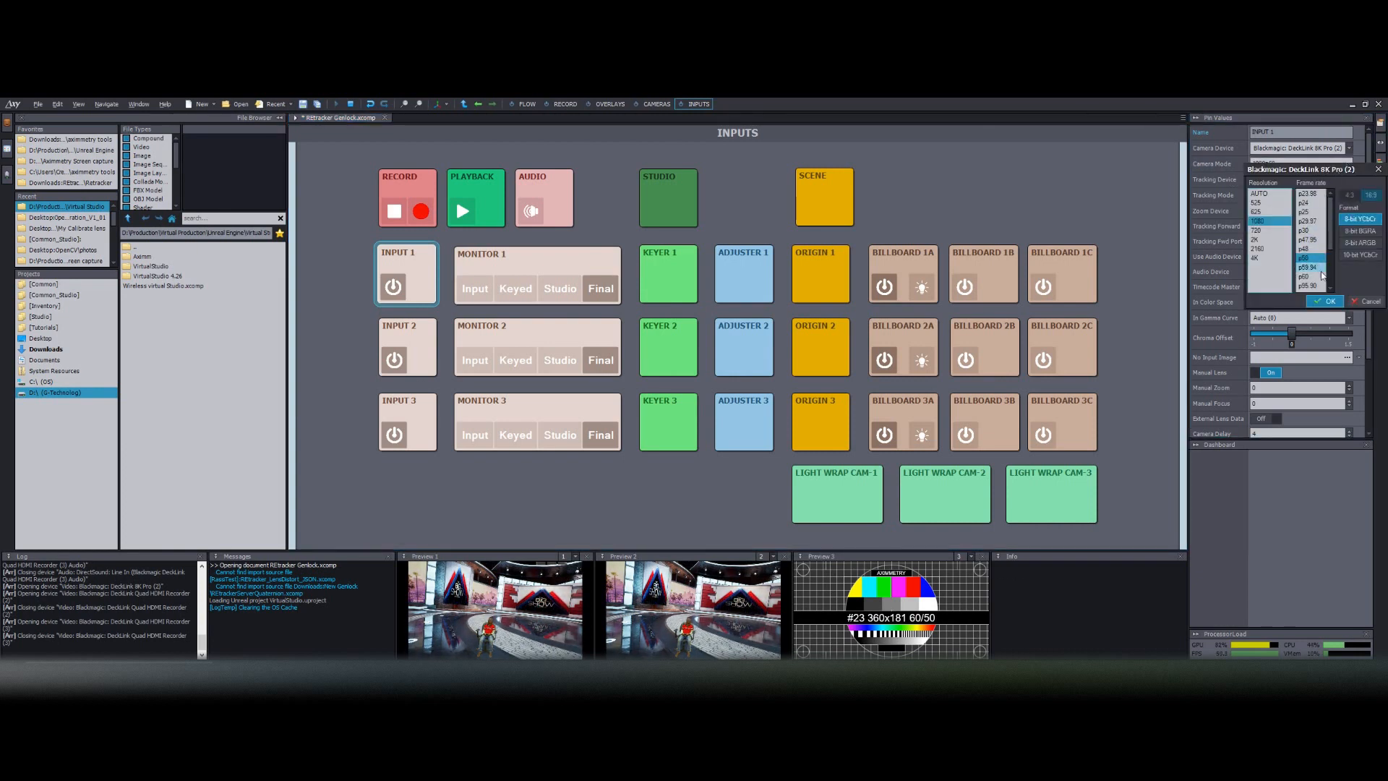
pyautogui.click(526, 105)
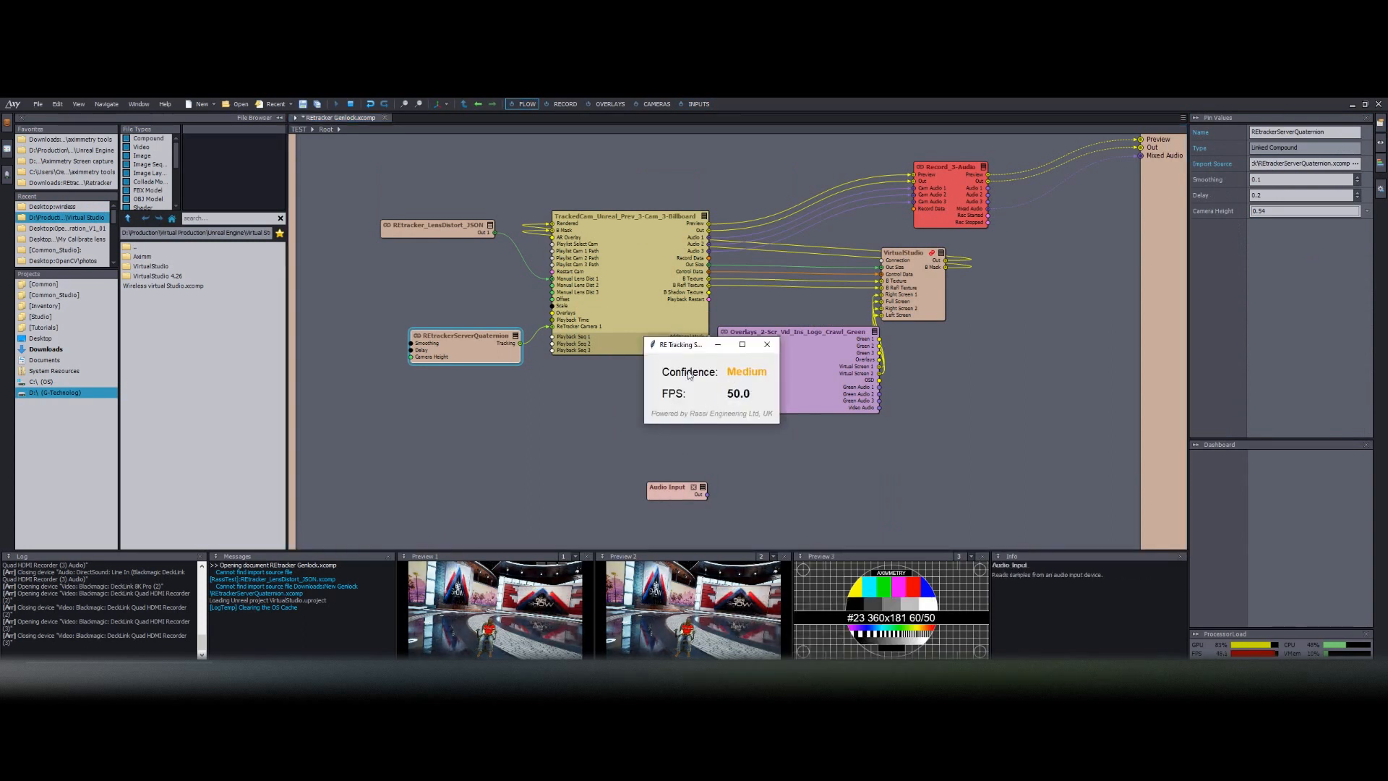
pyautogui.click(699, 104)
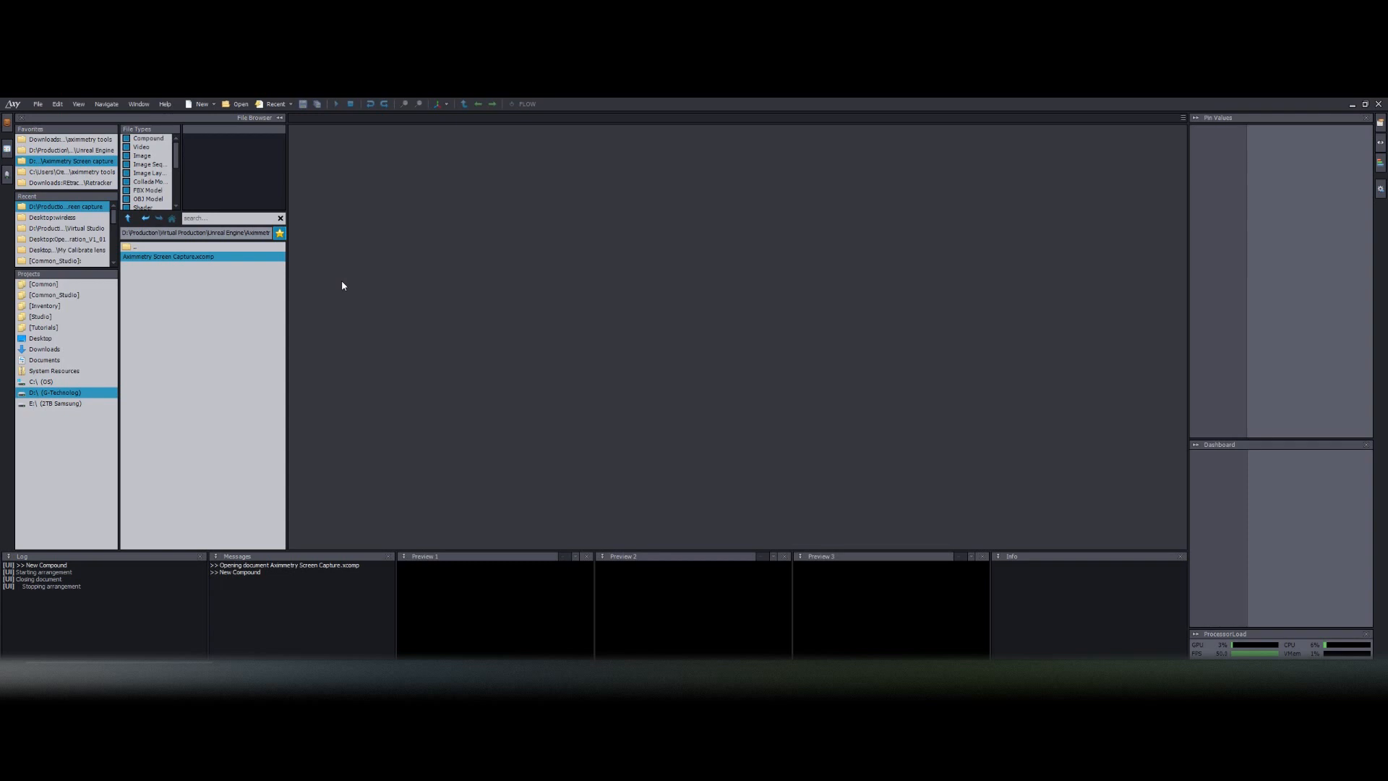
# Step: Insert a Video Input module into the empty screen capture compound
pyautogui.doubleClick(168, 256)
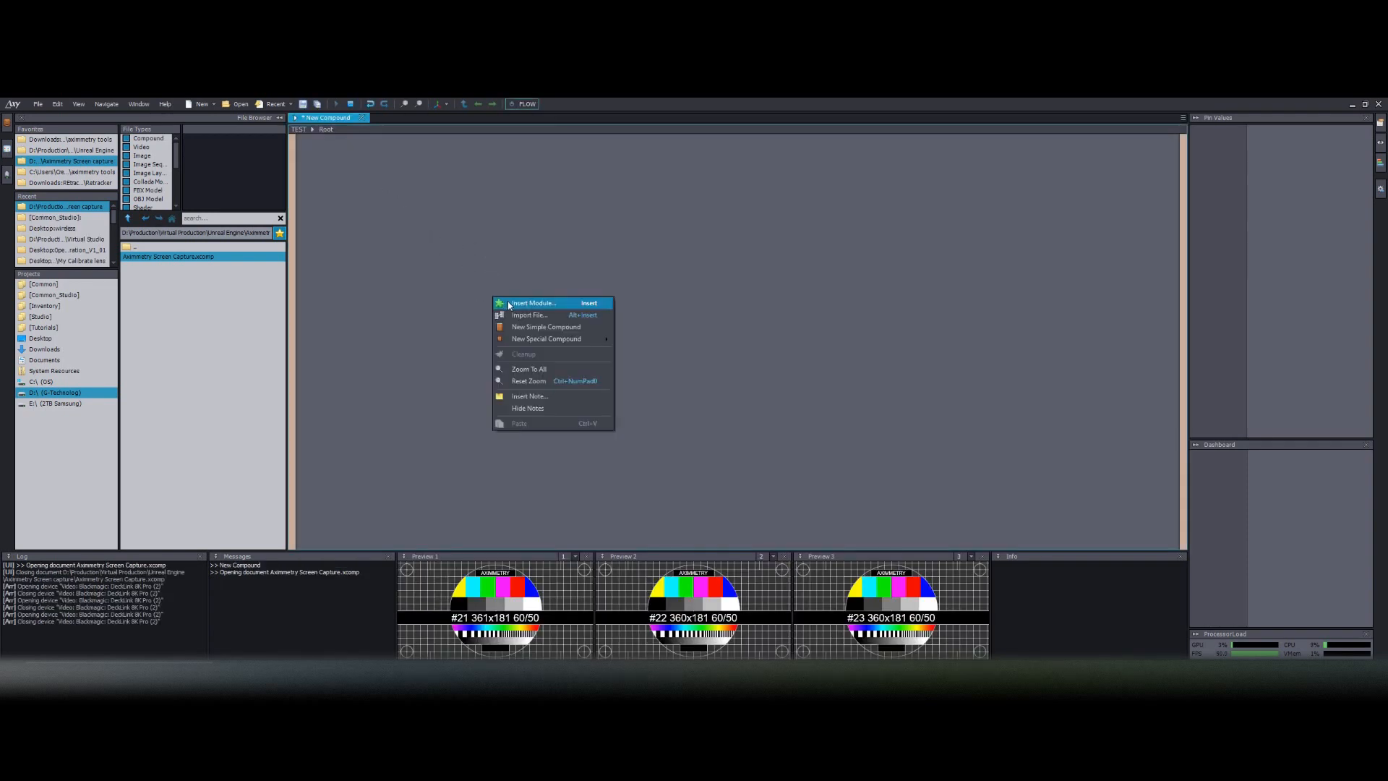
pyautogui.click(532, 302)
pyautogui.write('video inpu')
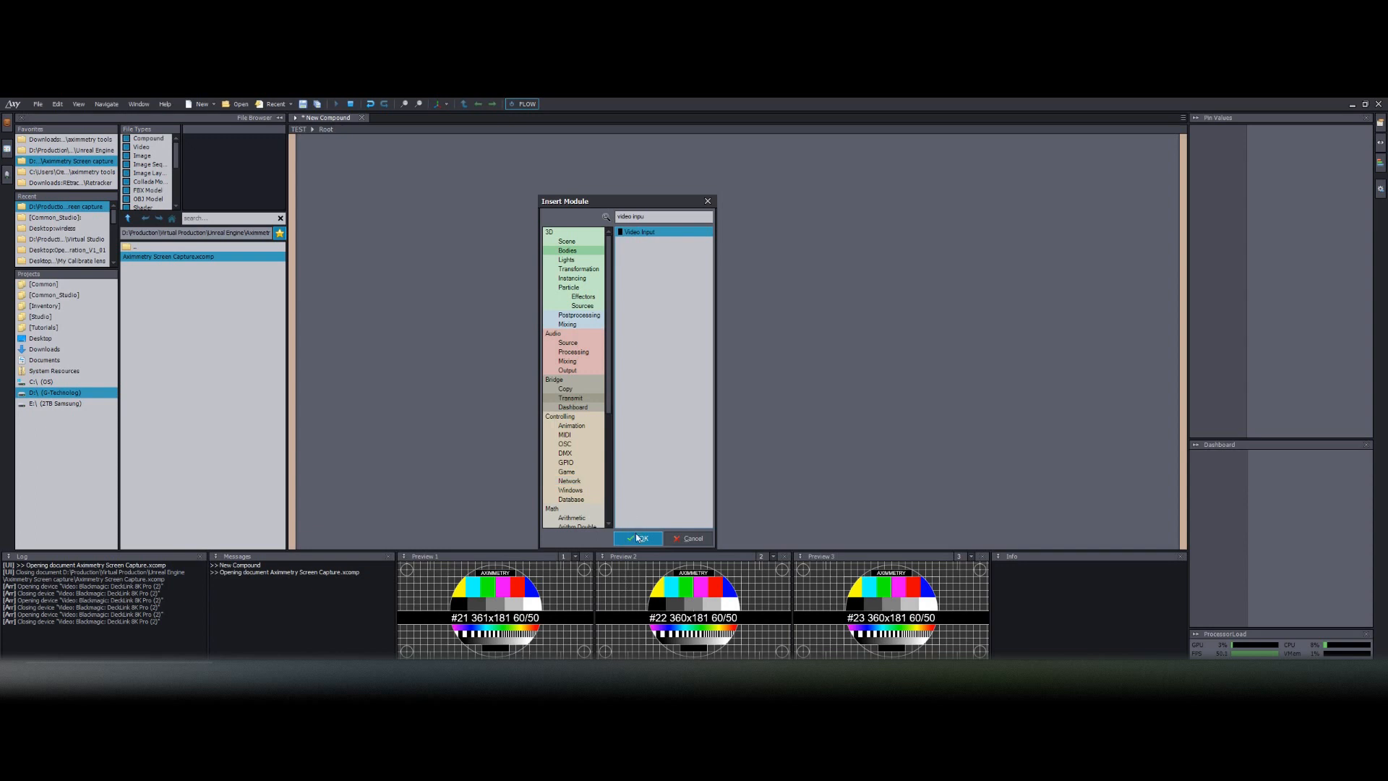
pyautogui.click(637, 537)
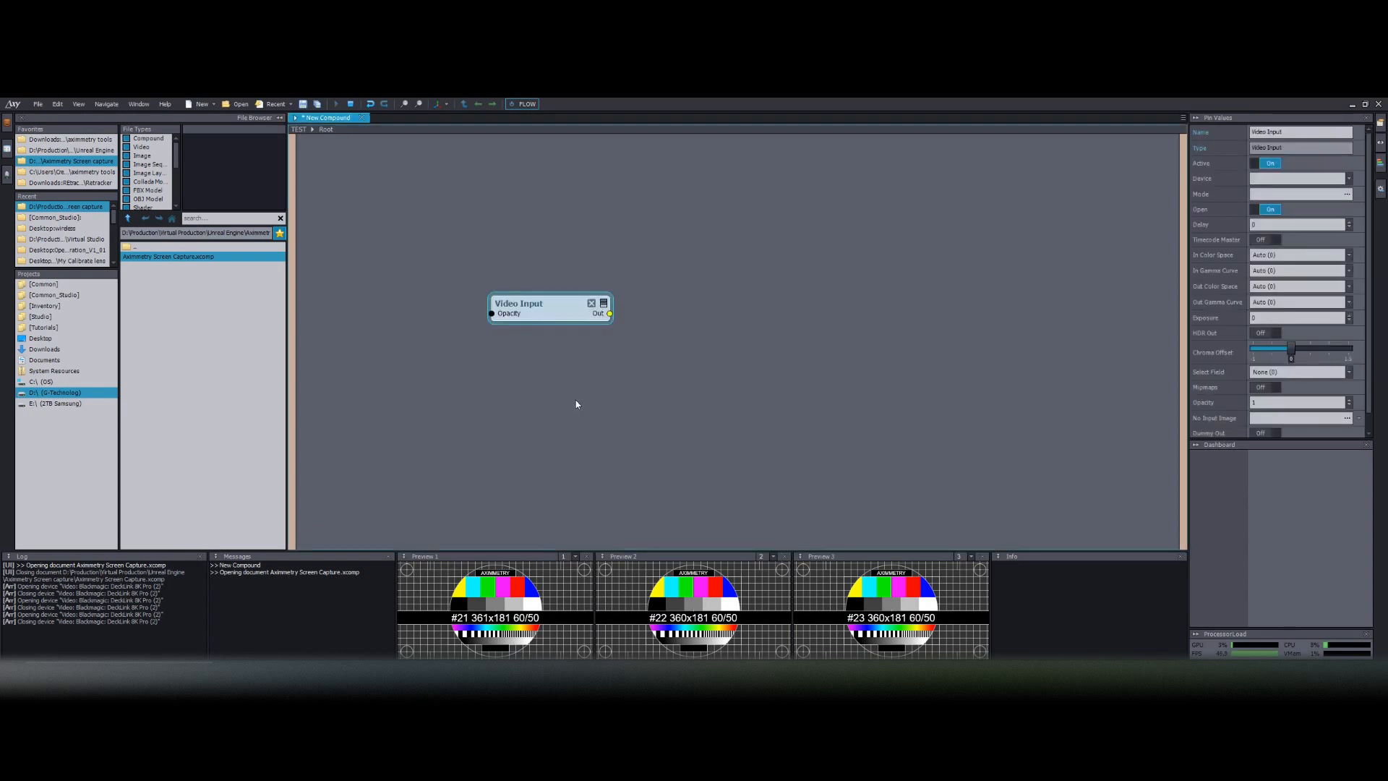
pyautogui.click(545, 310)
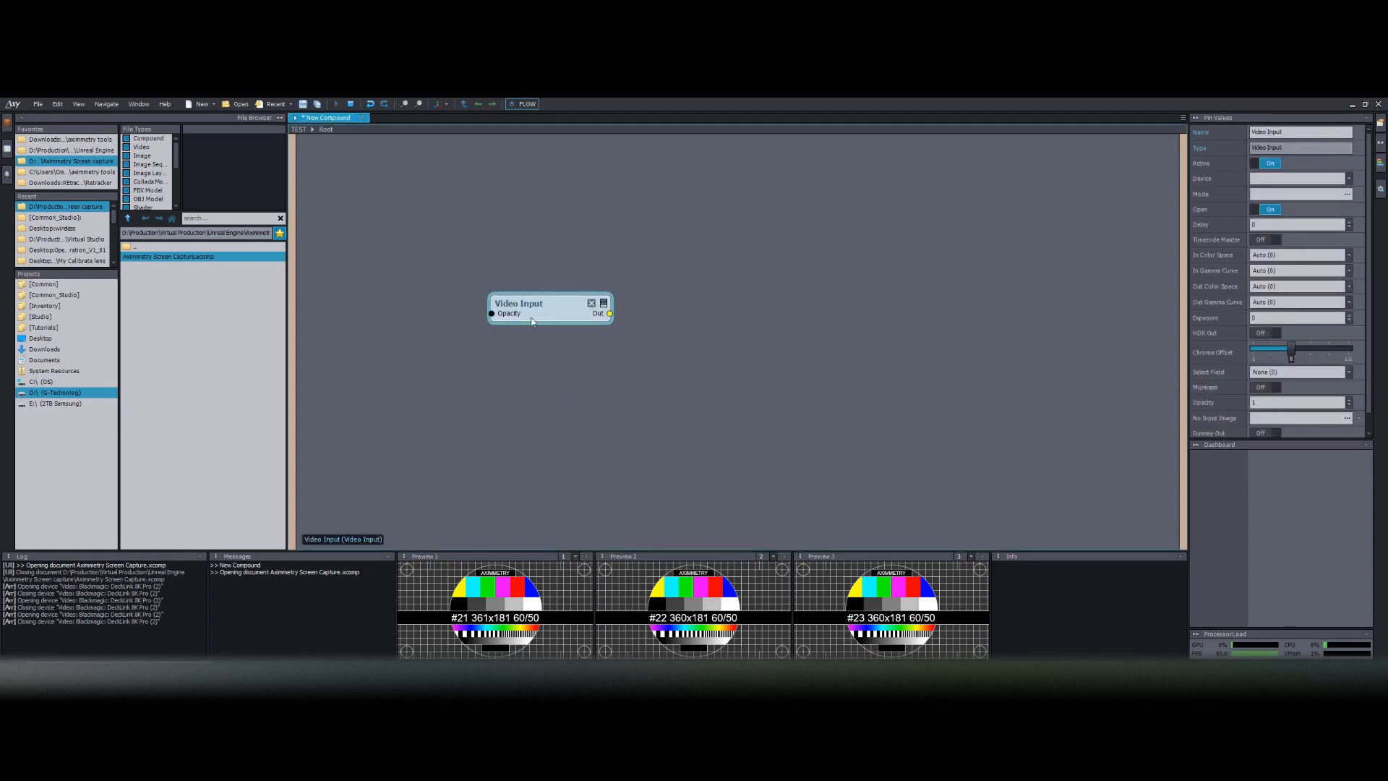
# Step: Set the Video Input device to DeckLink 8K Pro (2) with a 1080p mode
pyautogui.click(1346, 178)
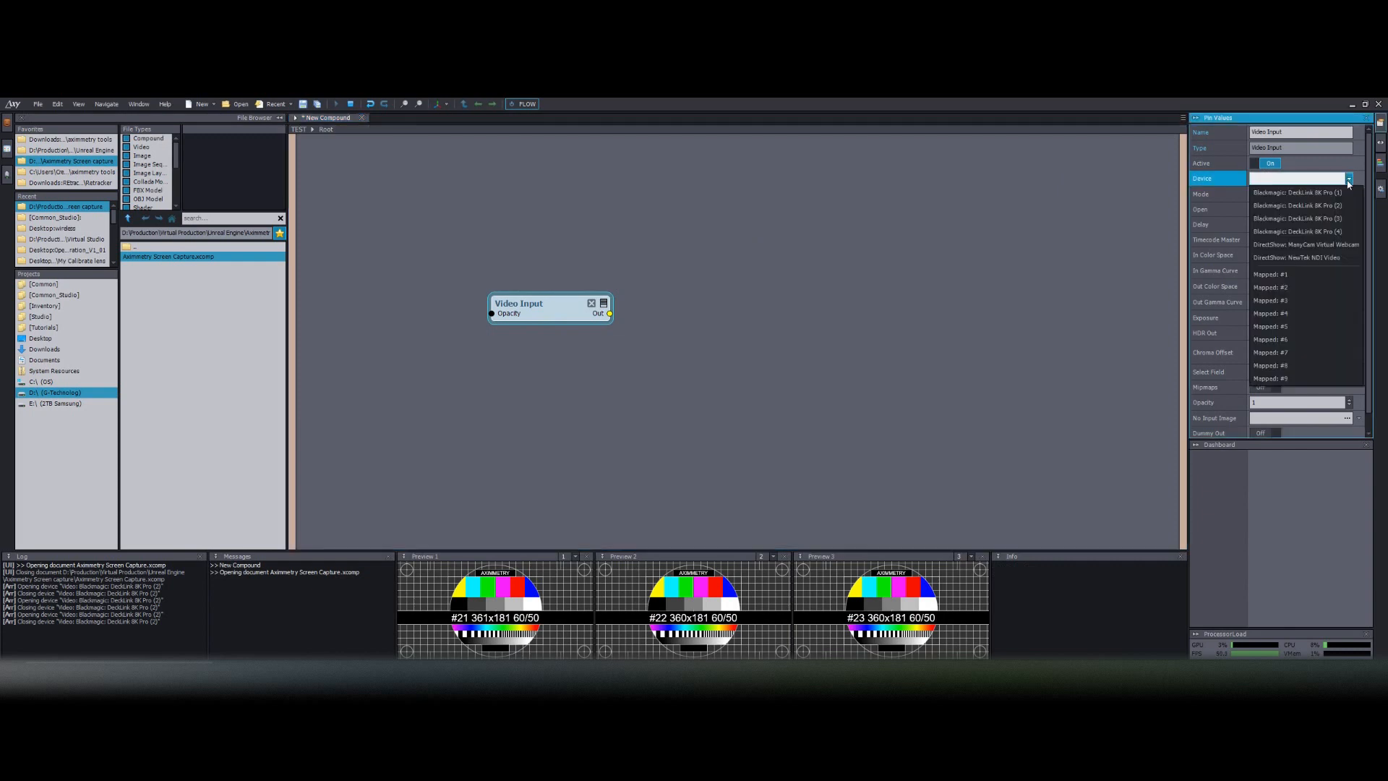
pyautogui.click(1296, 204)
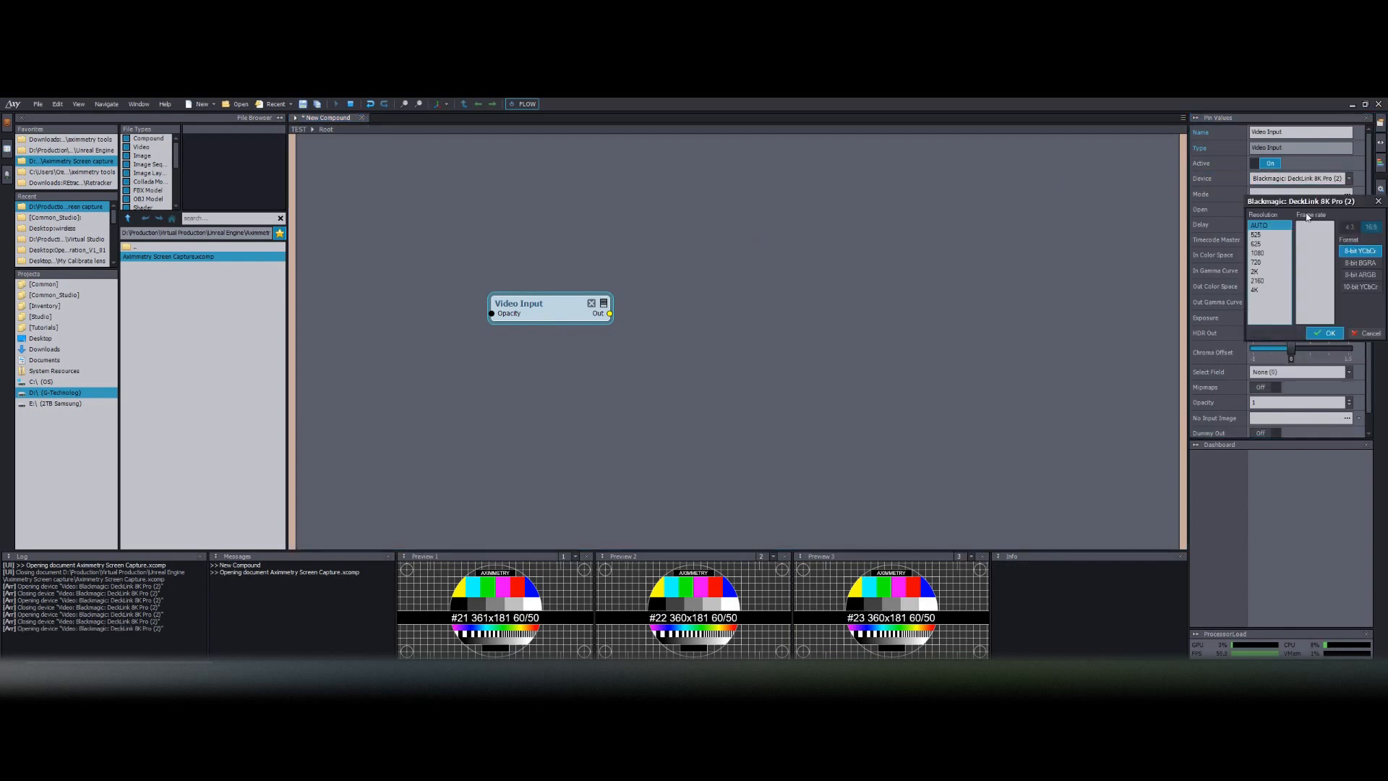
pyautogui.click(1257, 251)
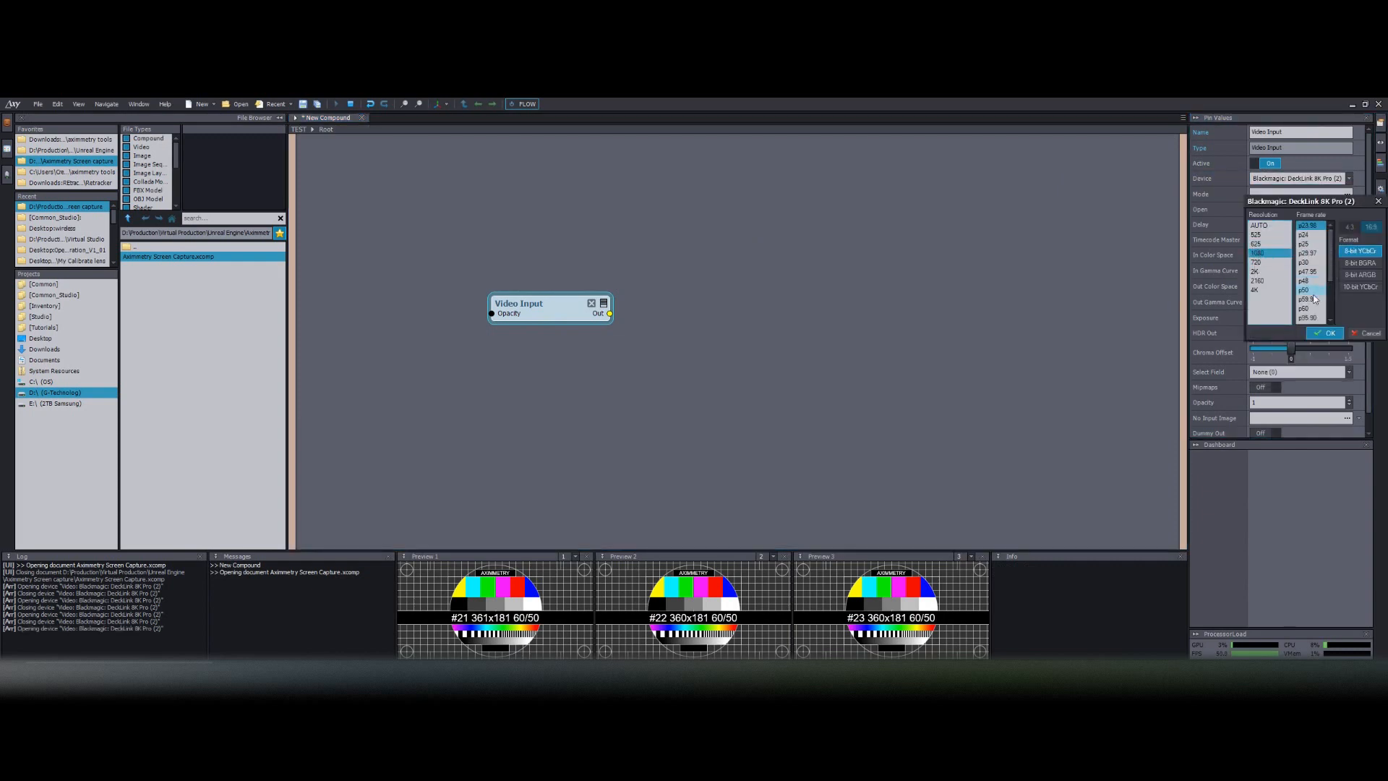
pyautogui.click(1327, 332)
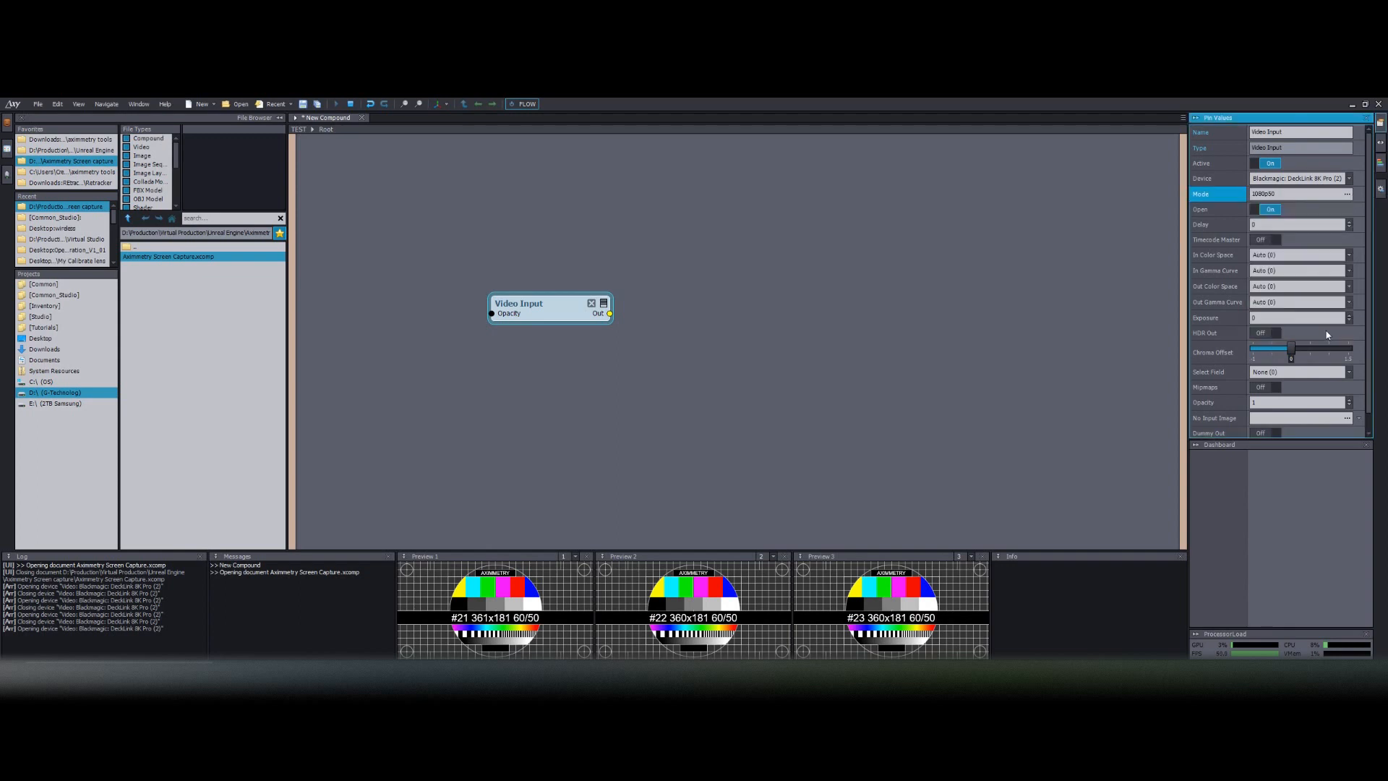
pyautogui.moveTo(675, 346)
pyautogui.write('video out')
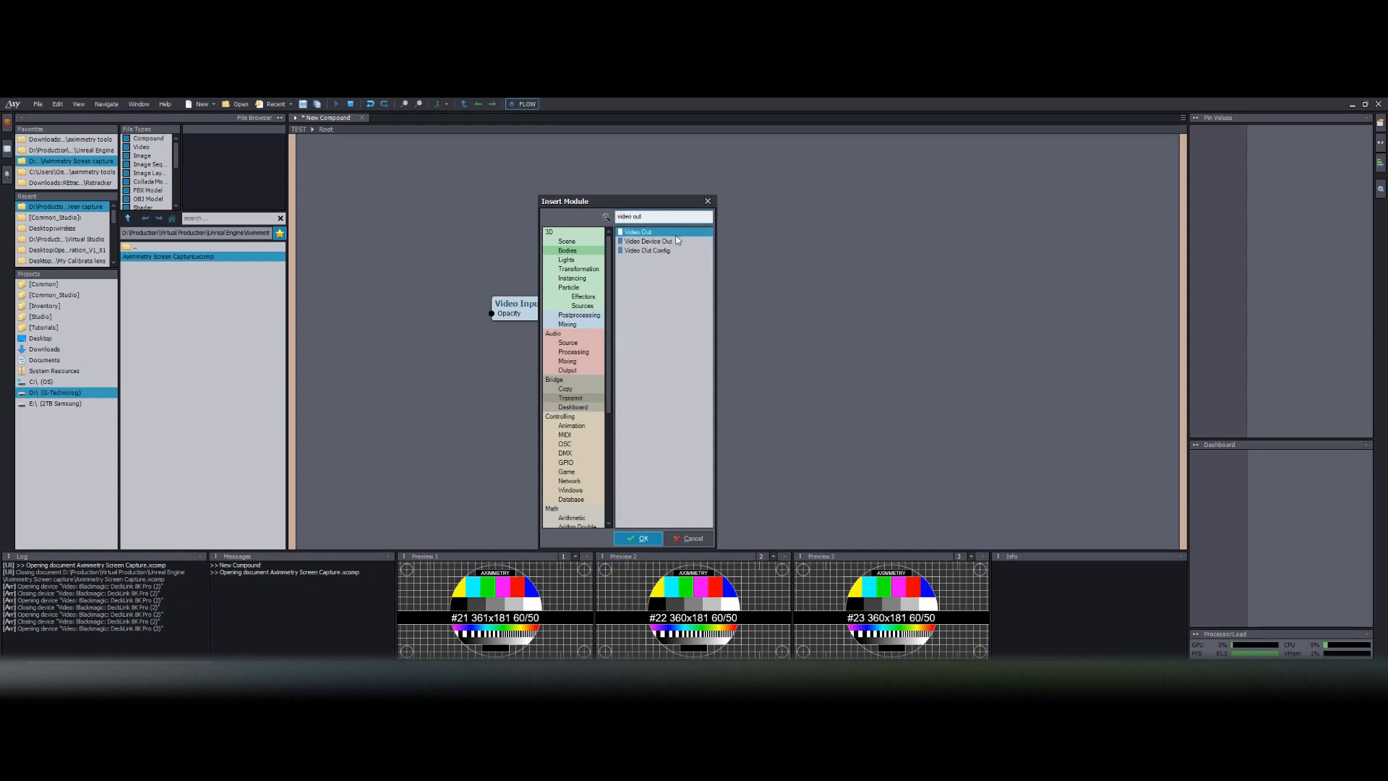
# Step: Add a Video Out module with Output Index 1 so the camera feed appears in the preview
pyautogui.click(638, 538)
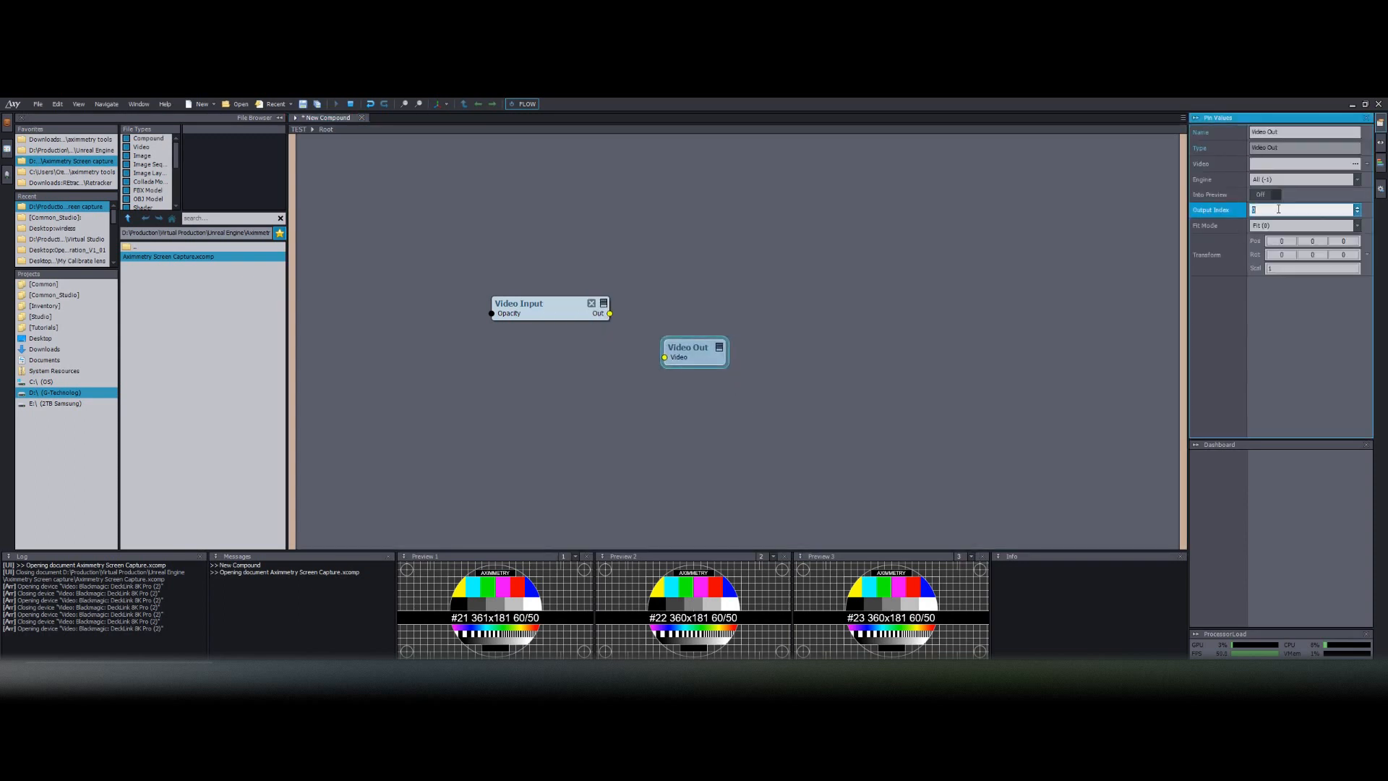
pyautogui.write('1')
pyautogui.write('video re')
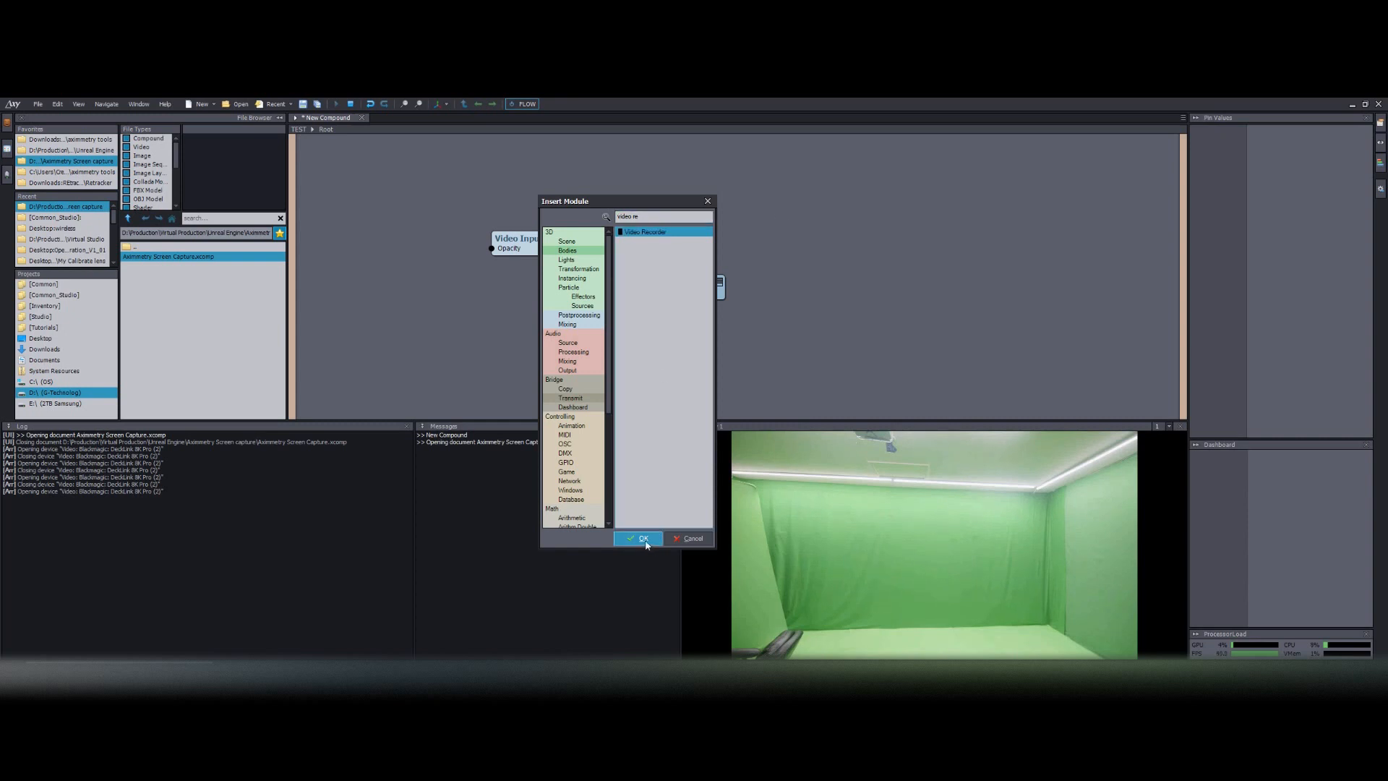
# Step: Add a Video Recorder module and edit its Output Folder setting
pyautogui.click(639, 537)
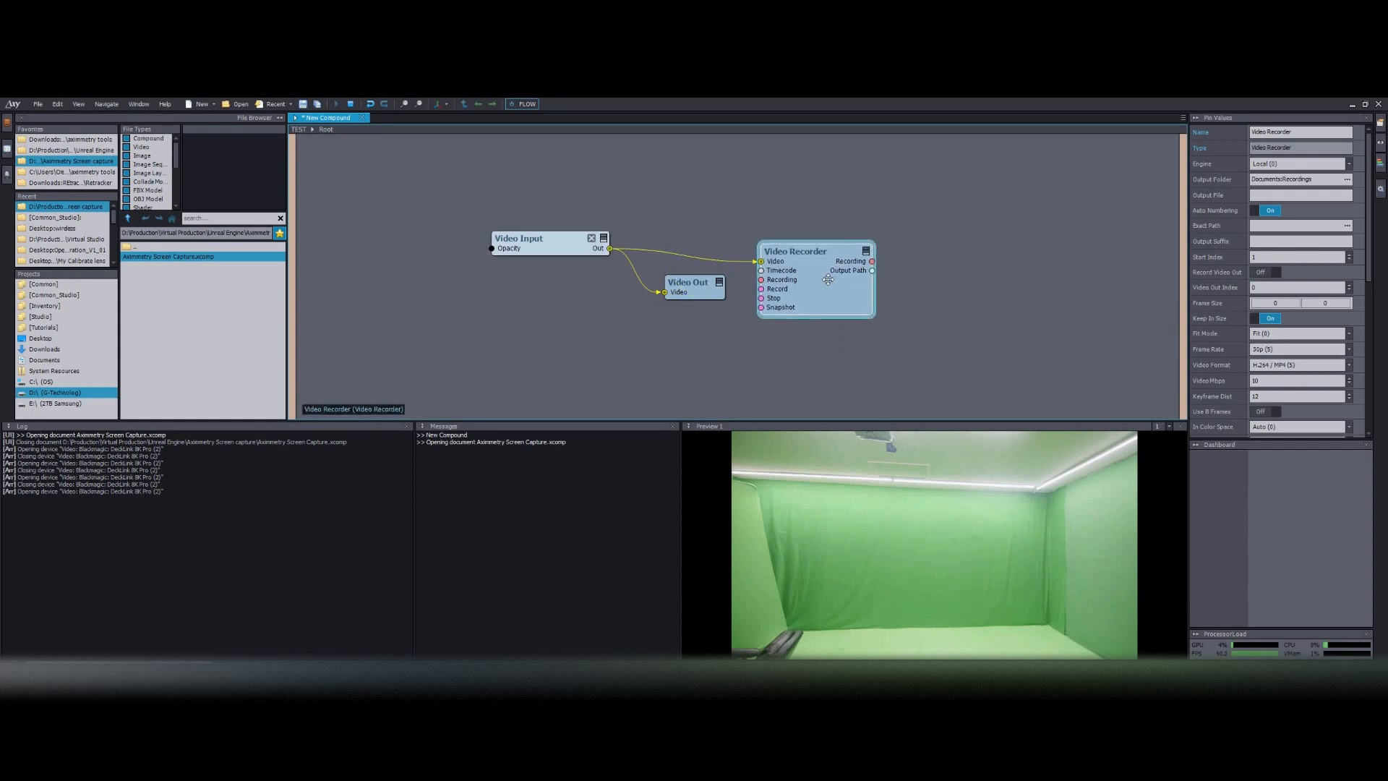
pyautogui.moveTo(1355, 182)
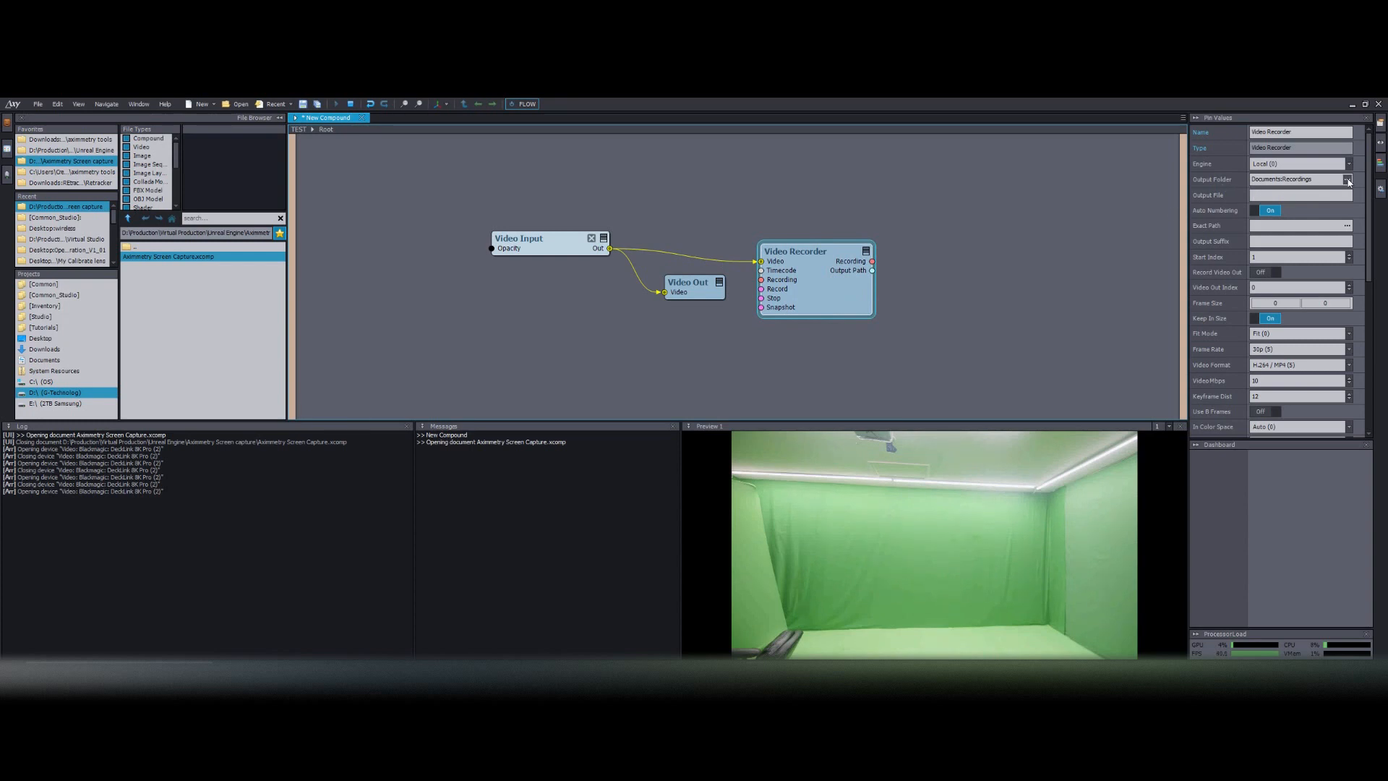
pyautogui.click(1346, 180)
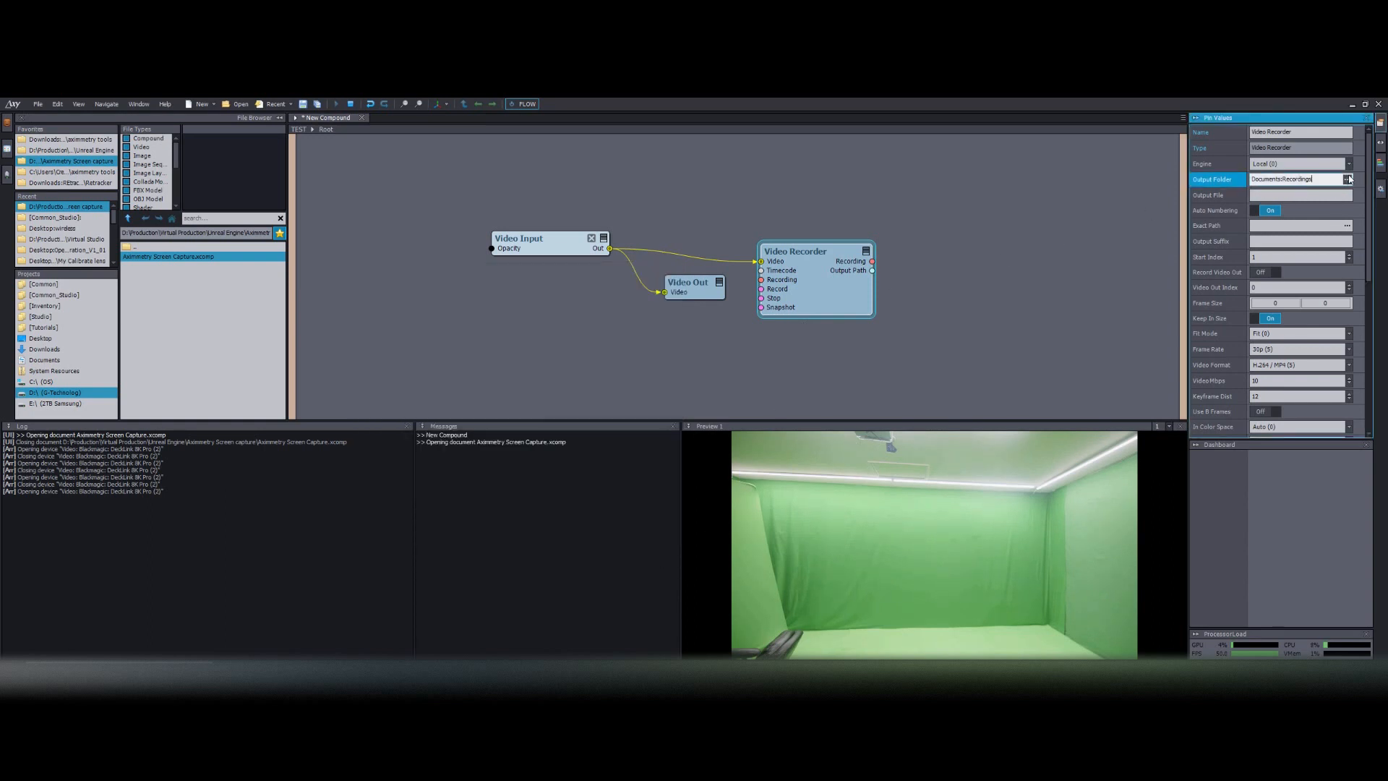
pyautogui.click(1297, 196)
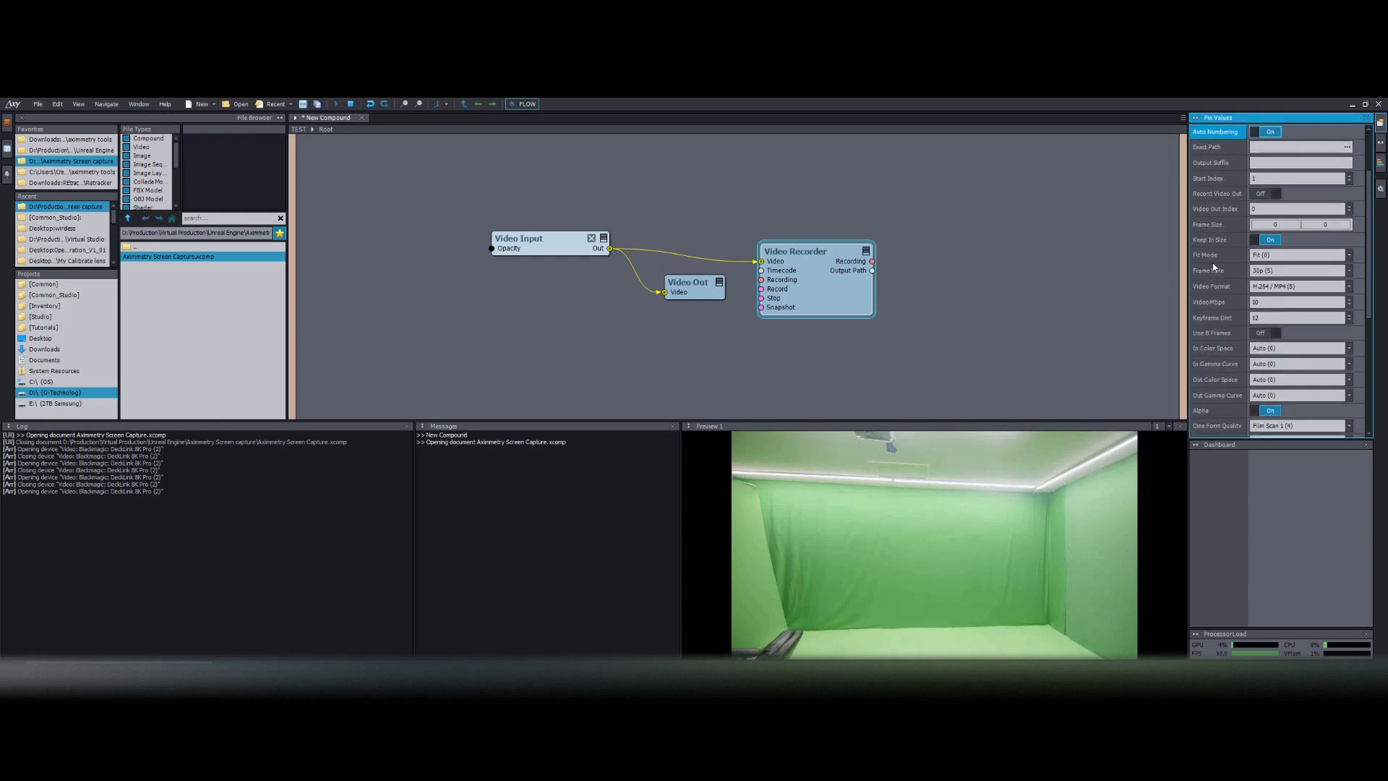
# Step: Choose a recording Video Format for the Video Recorder
pyautogui.click(1298, 285)
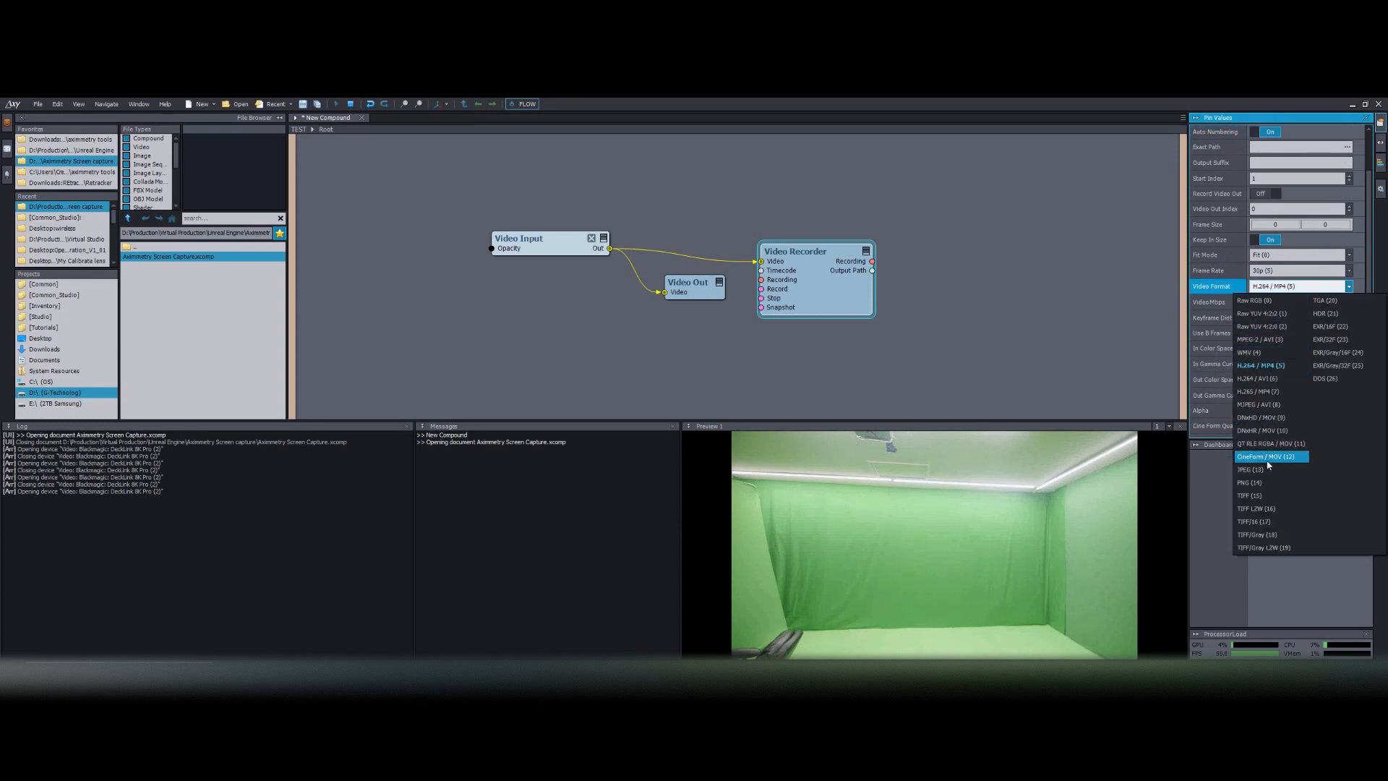
pyautogui.click(1251, 469)
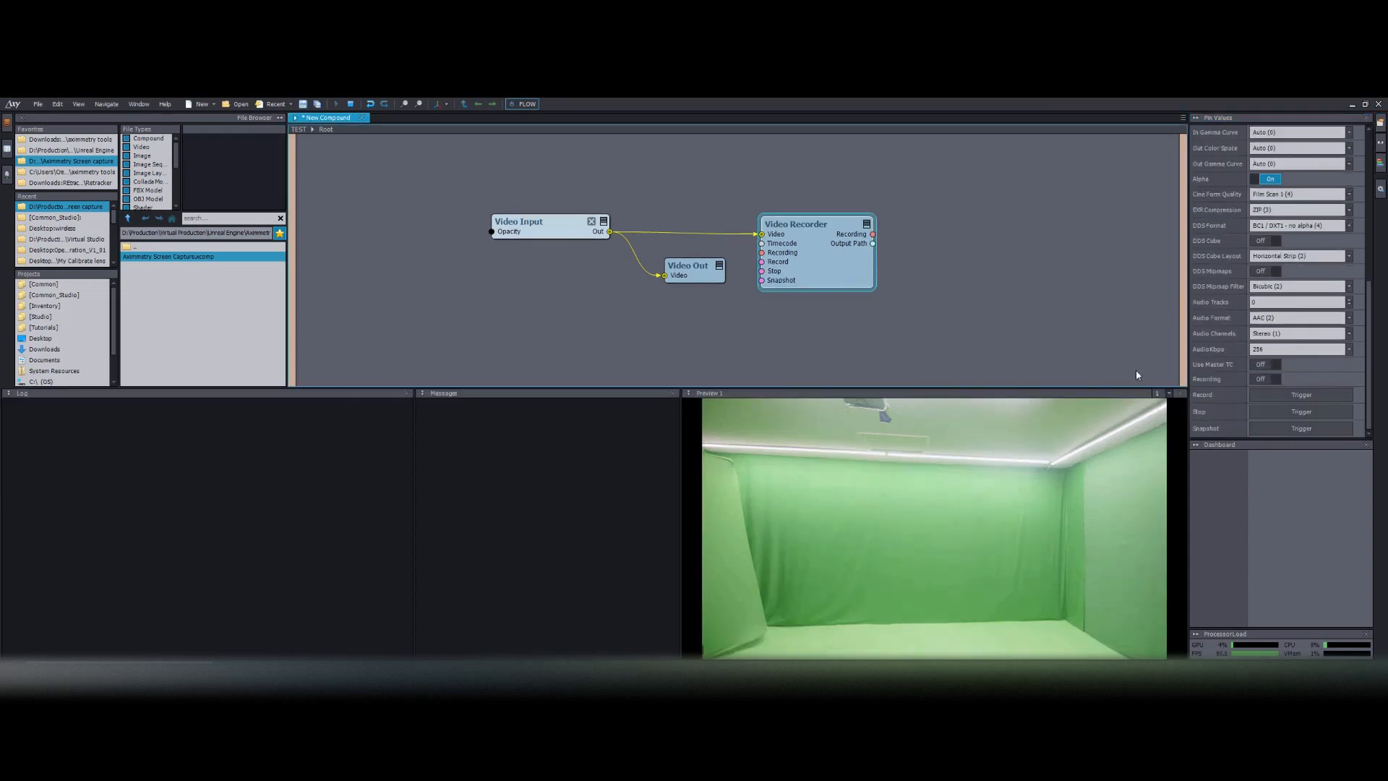
pyautogui.click(1300, 428)
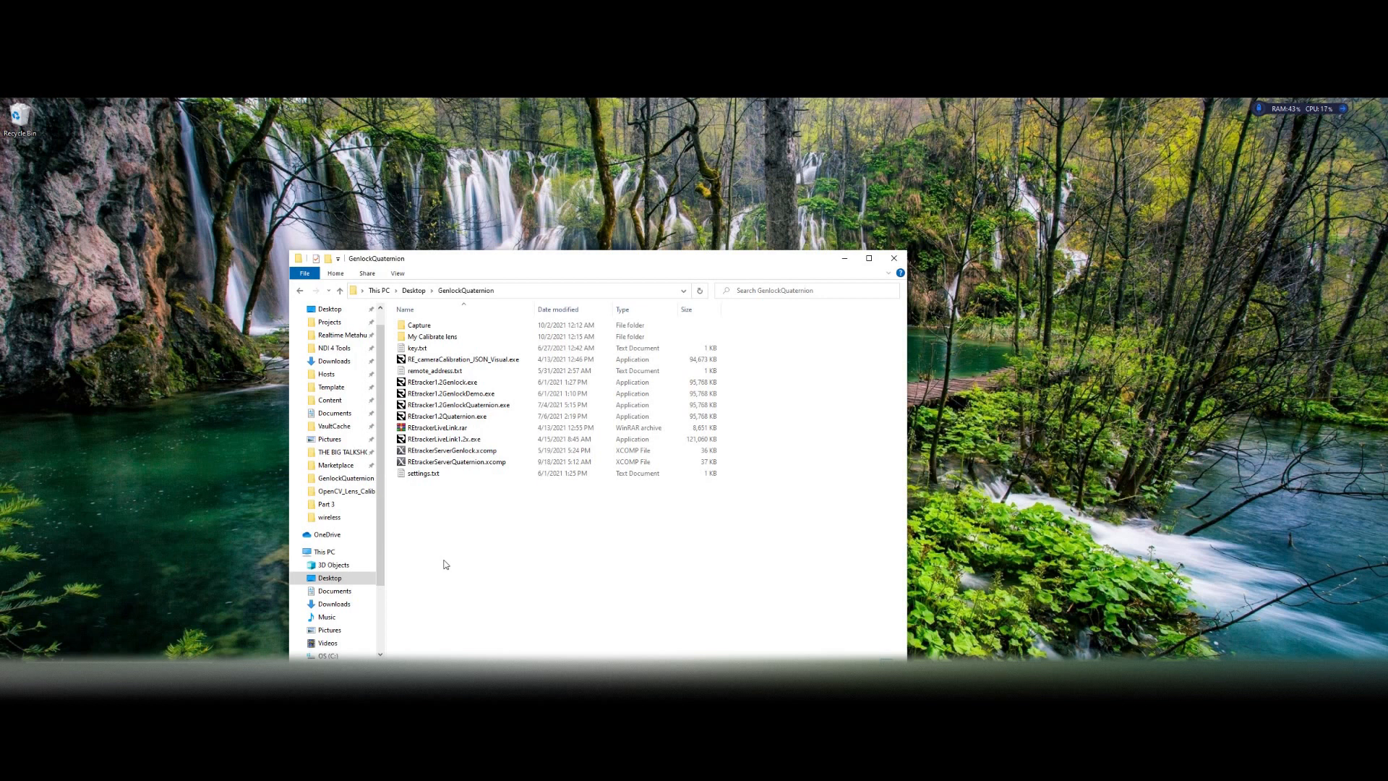
pyautogui.moveTo(533, 227)
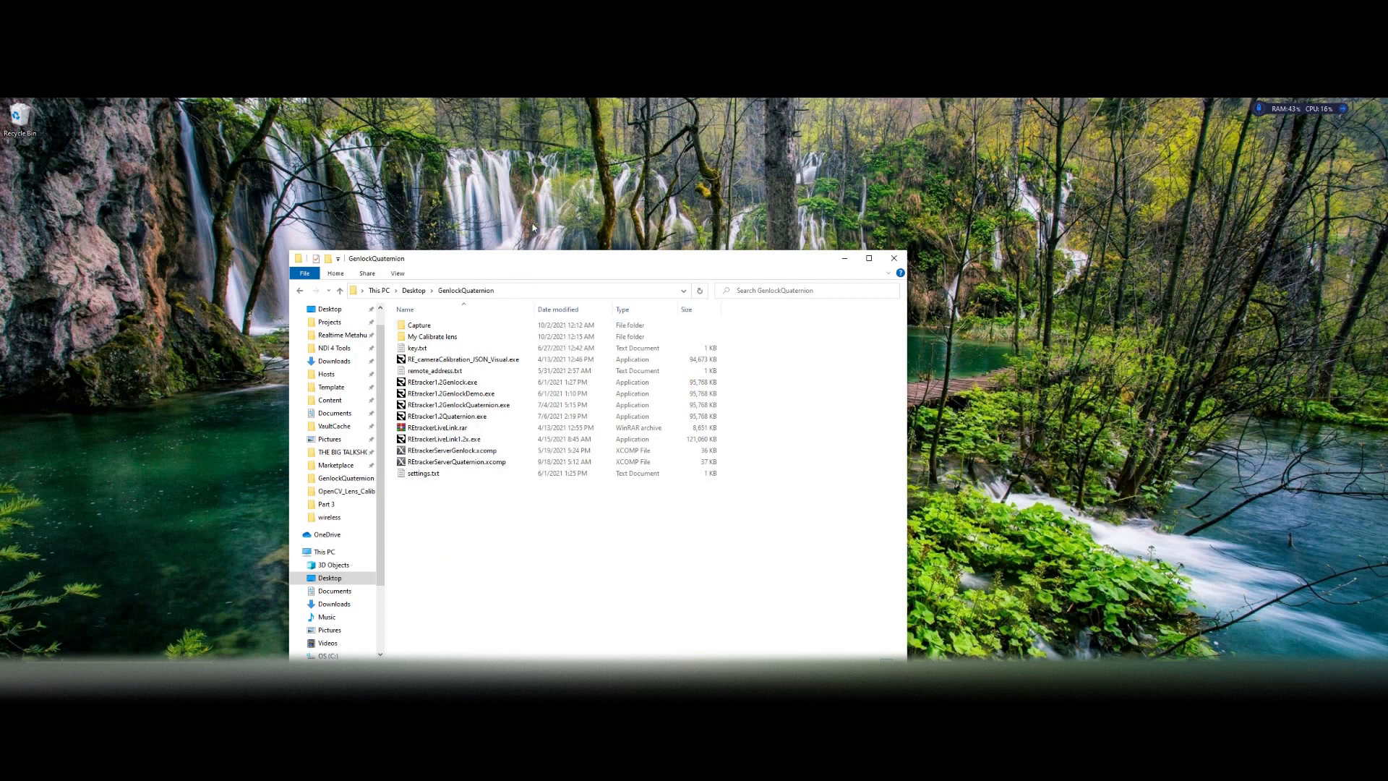
# Step: View a checkerboard capture in the Capture folder, then go back to GenlockQuaternion
pyautogui.doubleClick(419, 326)
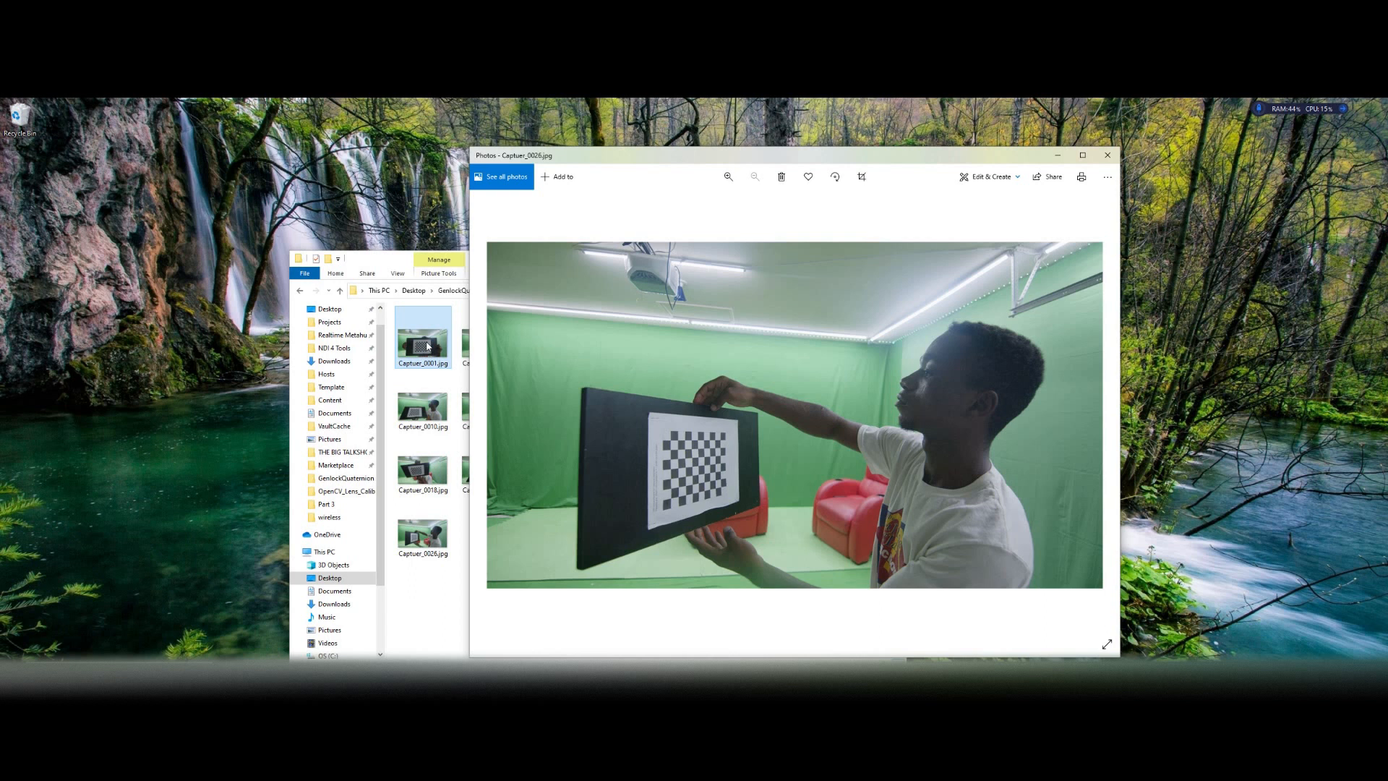
pyautogui.click(1106, 155)
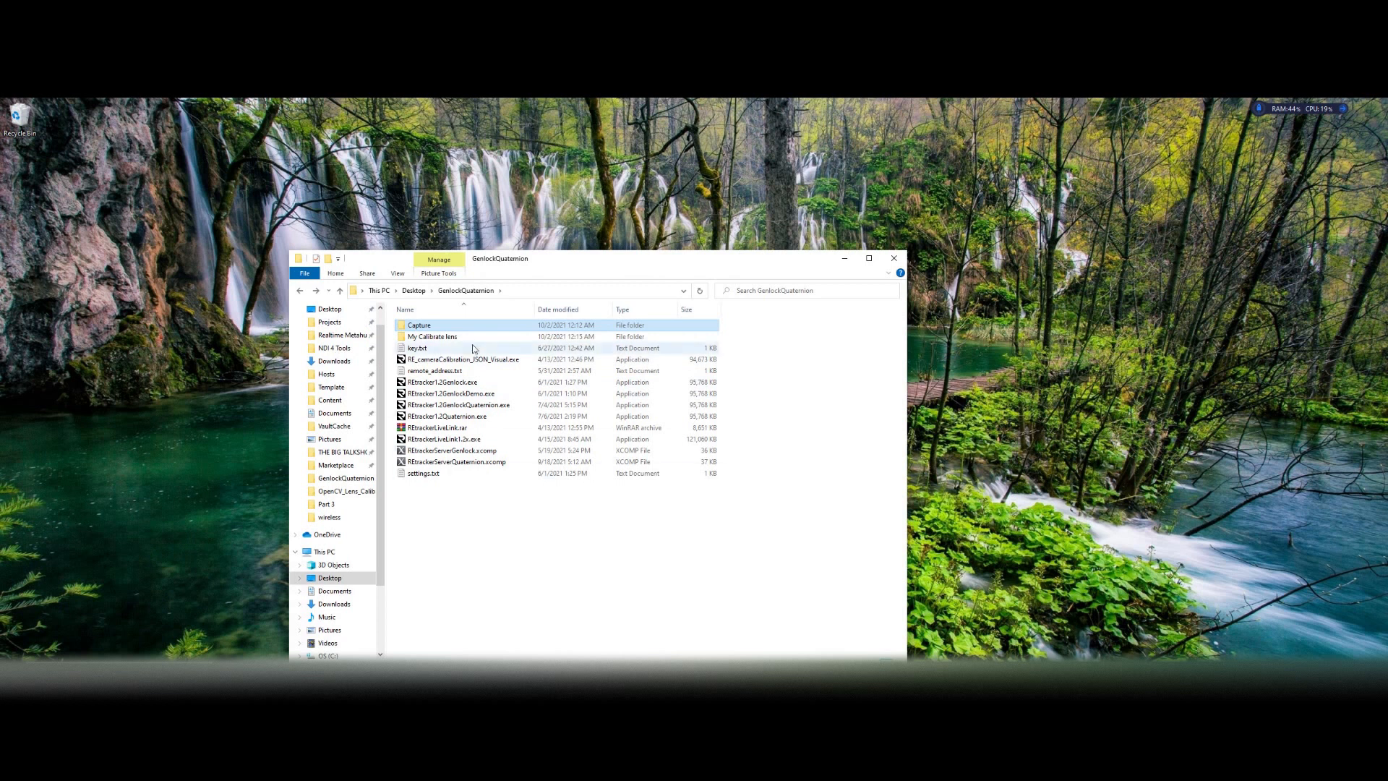
pyautogui.click(447, 416)
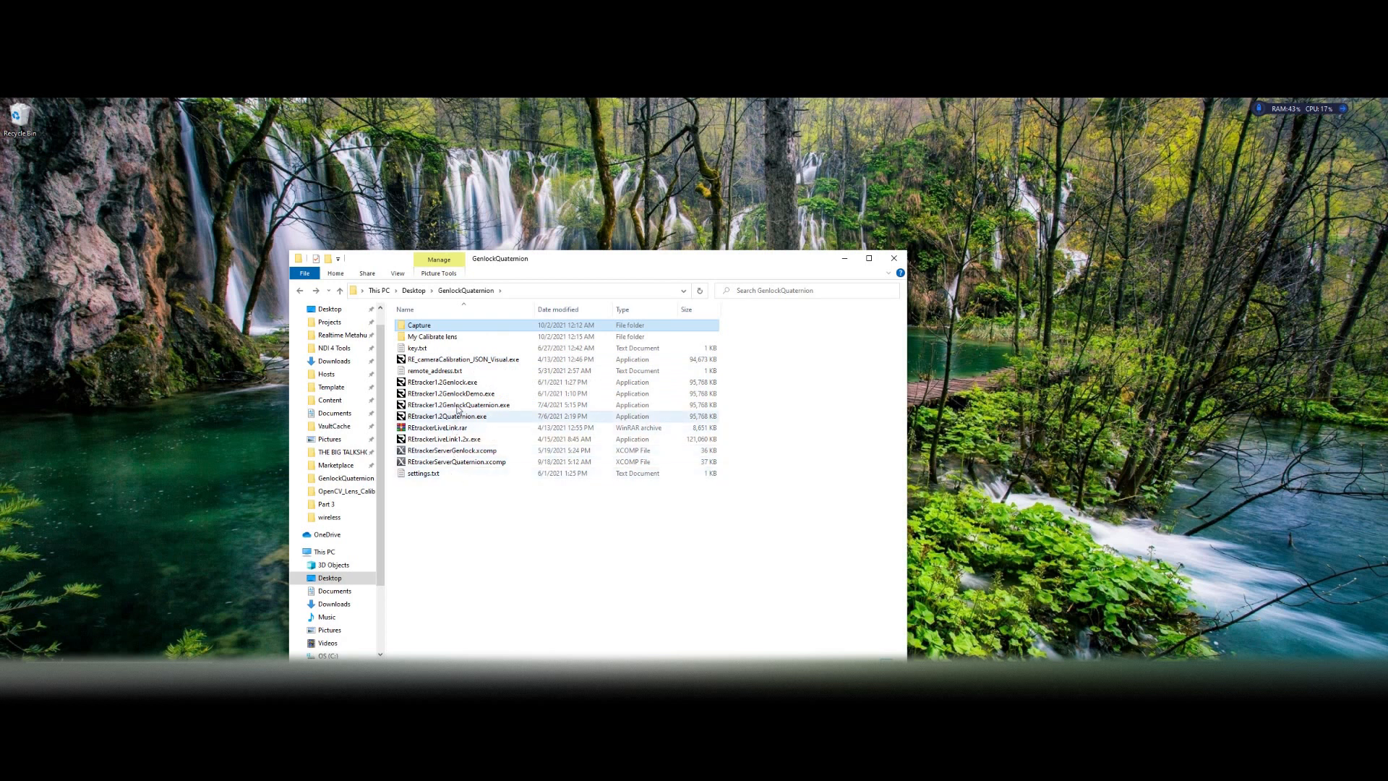
pyautogui.moveTo(473, 360)
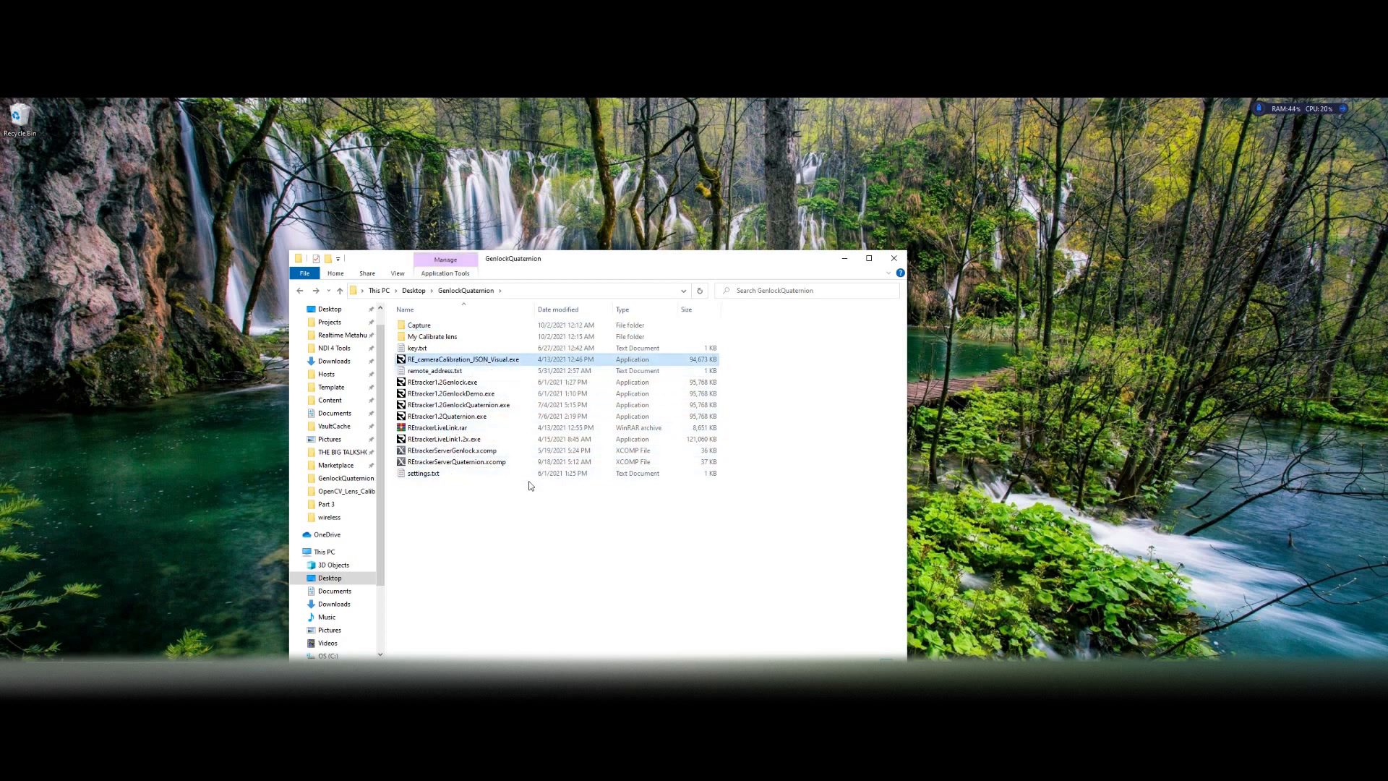
# Step: Run RE_cameraCalibration_JSON_Visual.exe over the captures and dismiss the pattern preview
pyautogui.doubleClick(460, 358)
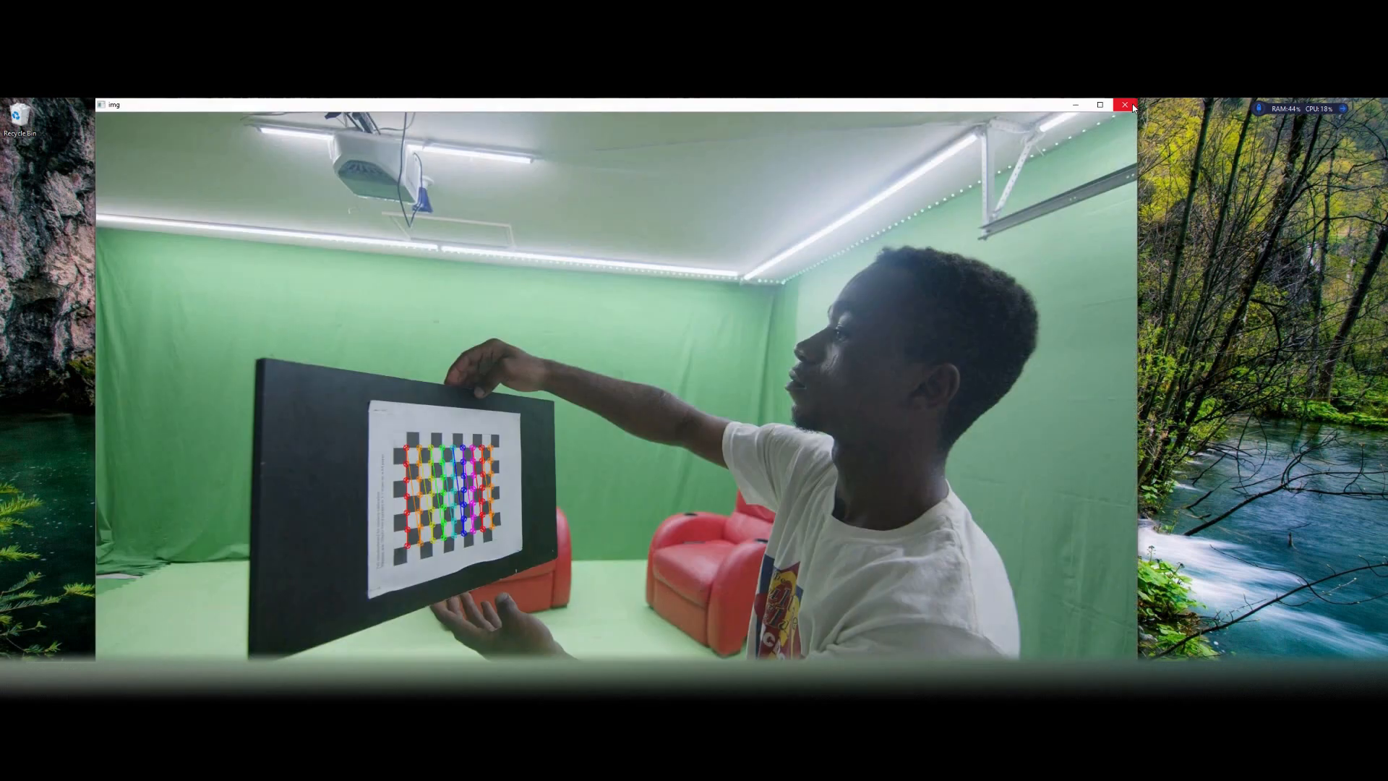
pyautogui.click(1125, 104)
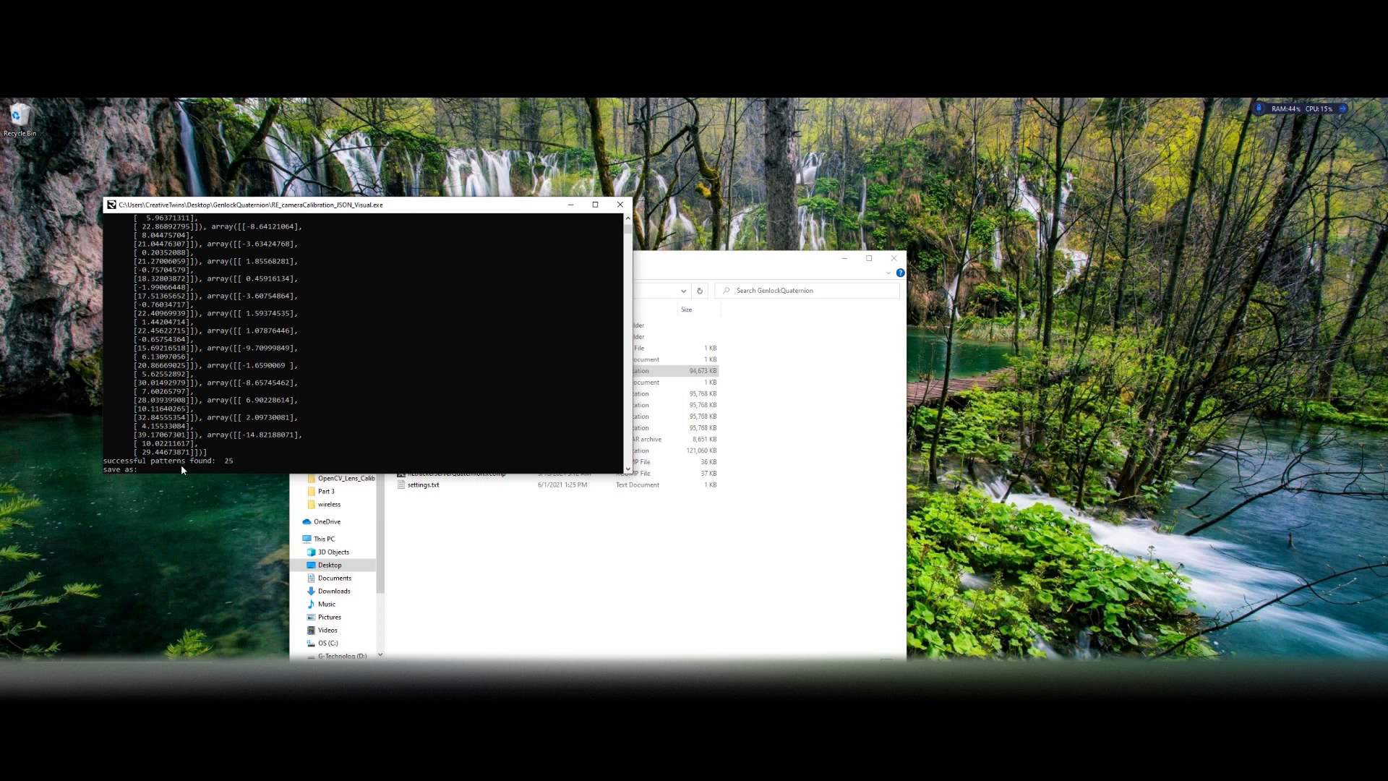
# Step: Save the computed lens calibration as the JSON file '1mm'
pyautogui.write('1')
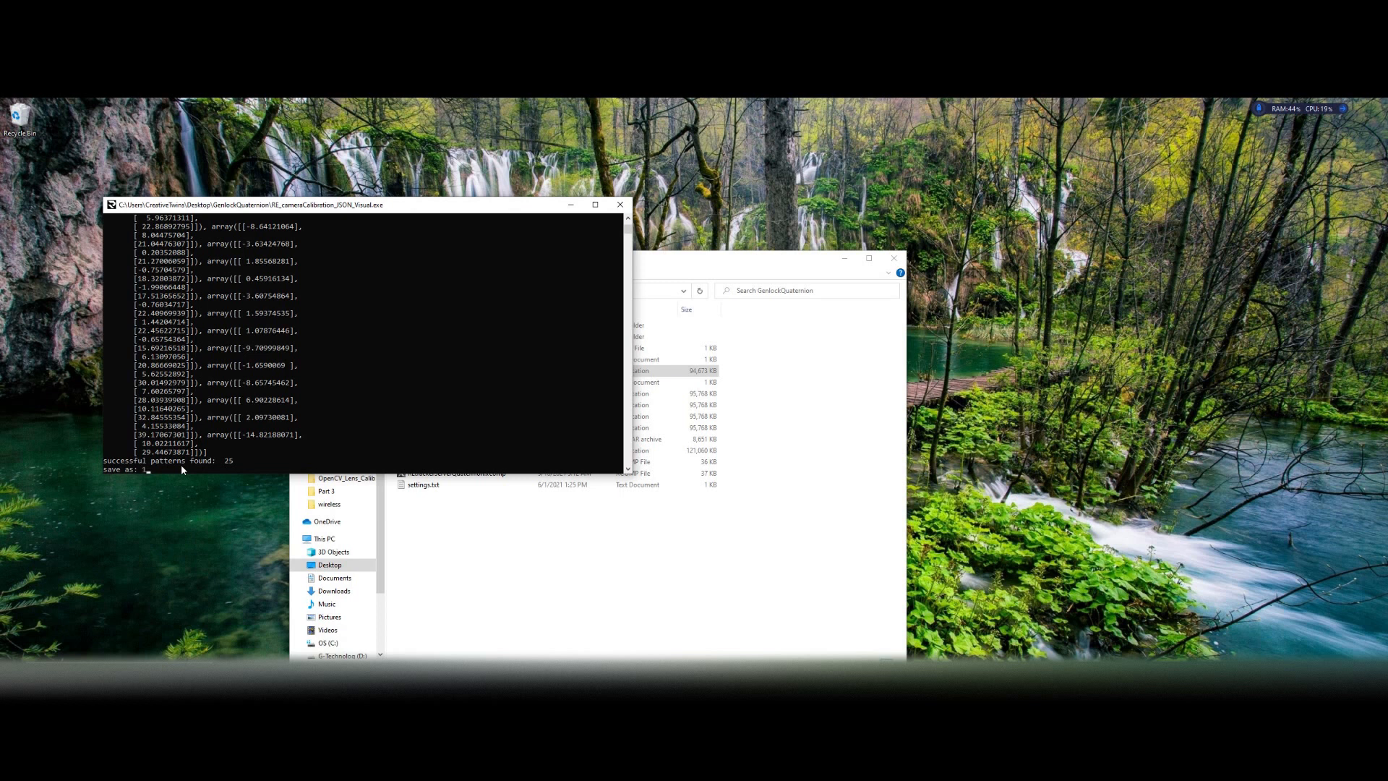
pyautogui.write('1mm')
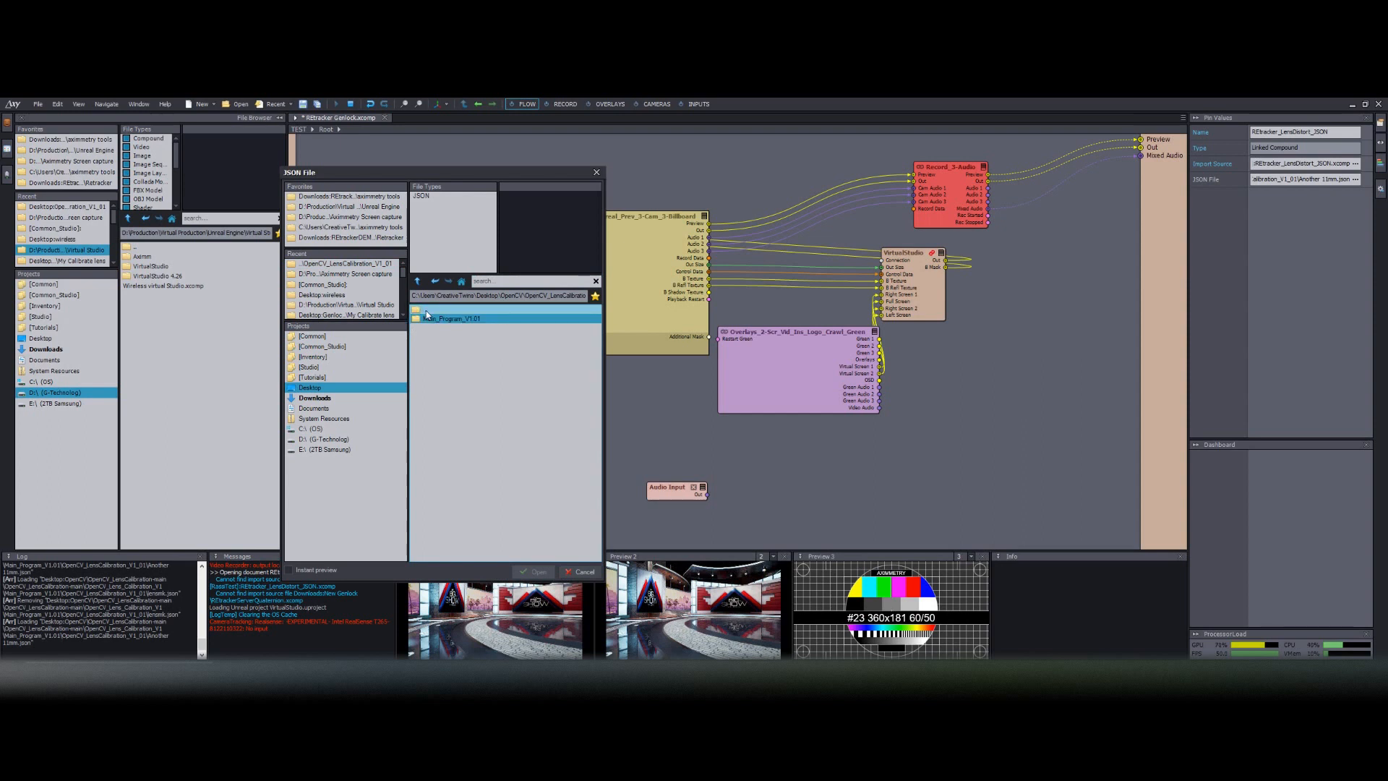
# Step: Browse the JSON File picker to Desktop > GenlockQuaternion to reach the calibration JSON
pyautogui.click(315, 398)
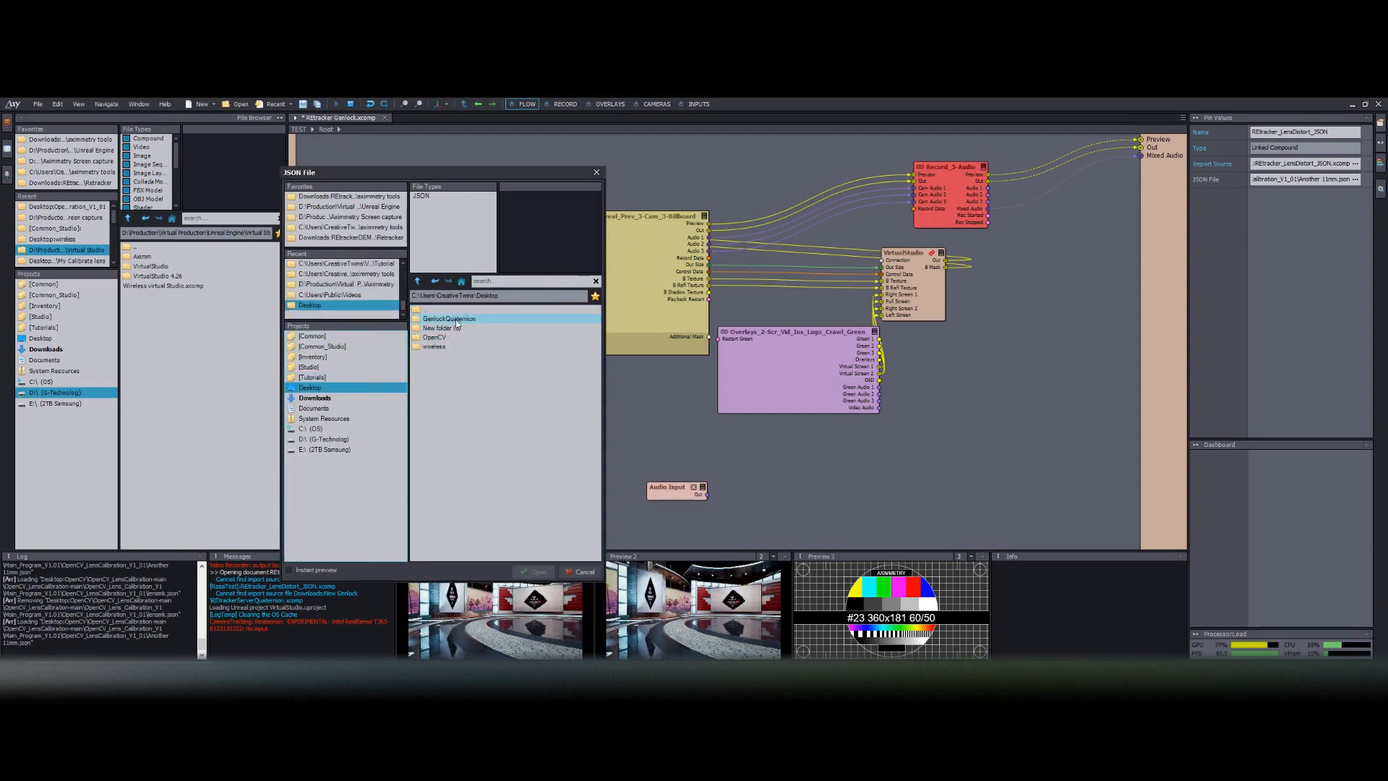
pyautogui.doubleClick(449, 318)
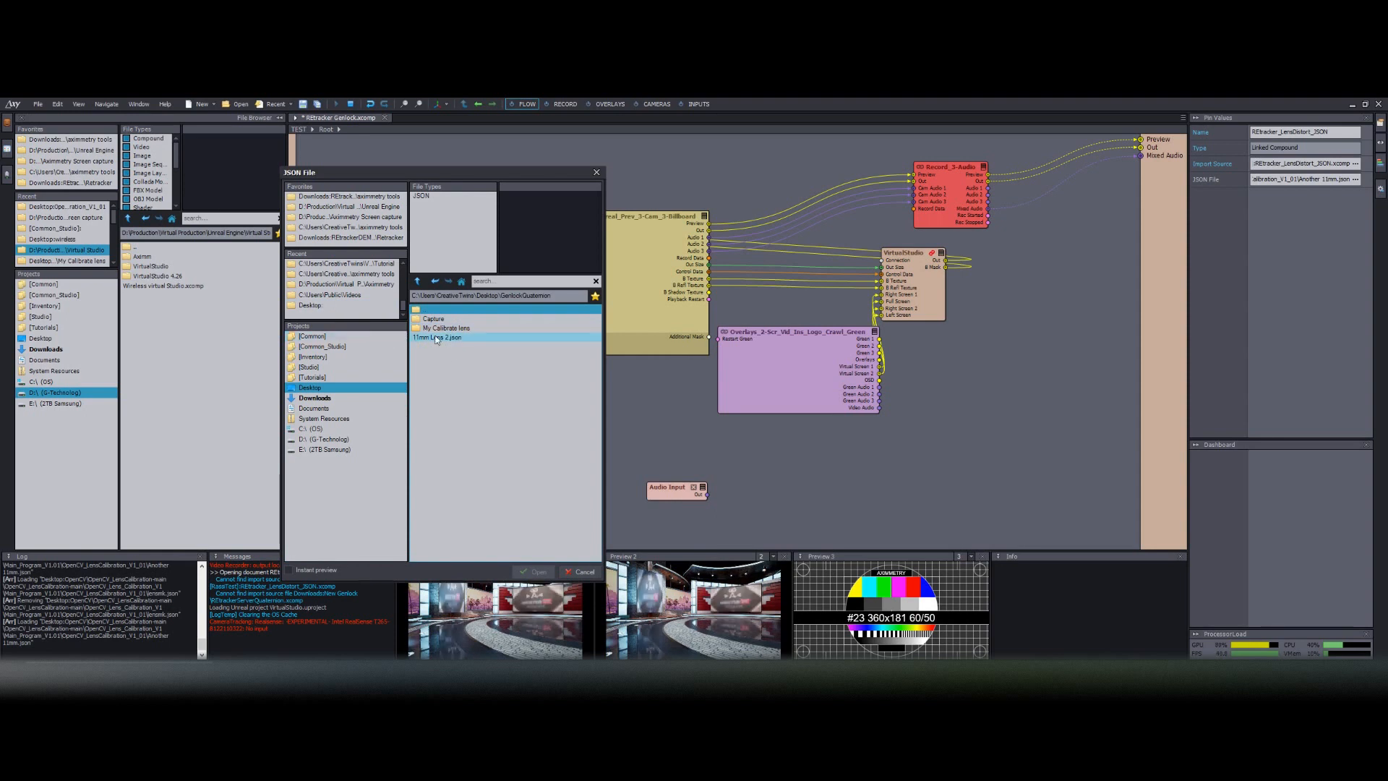